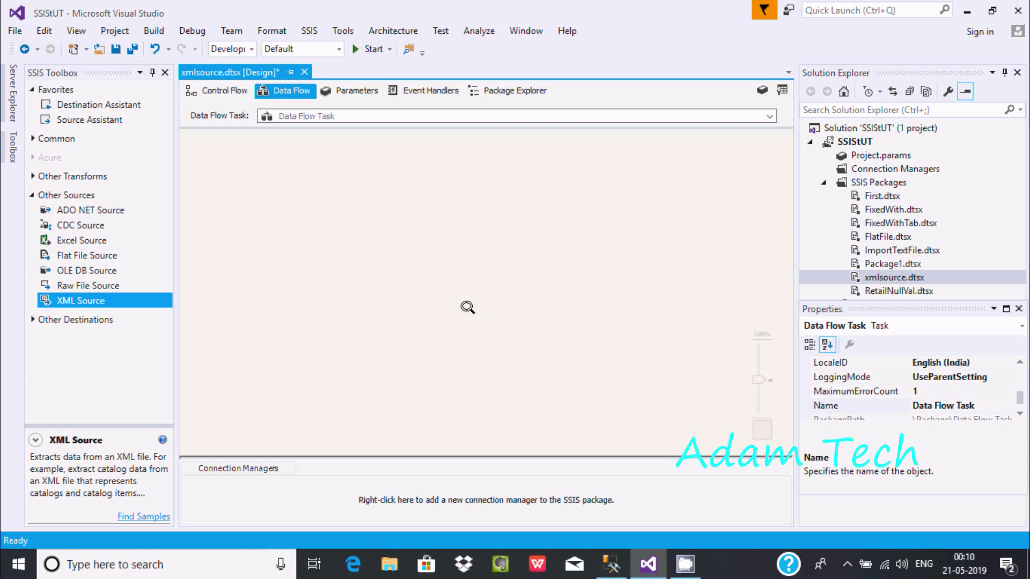
mouse_move(83, 300)
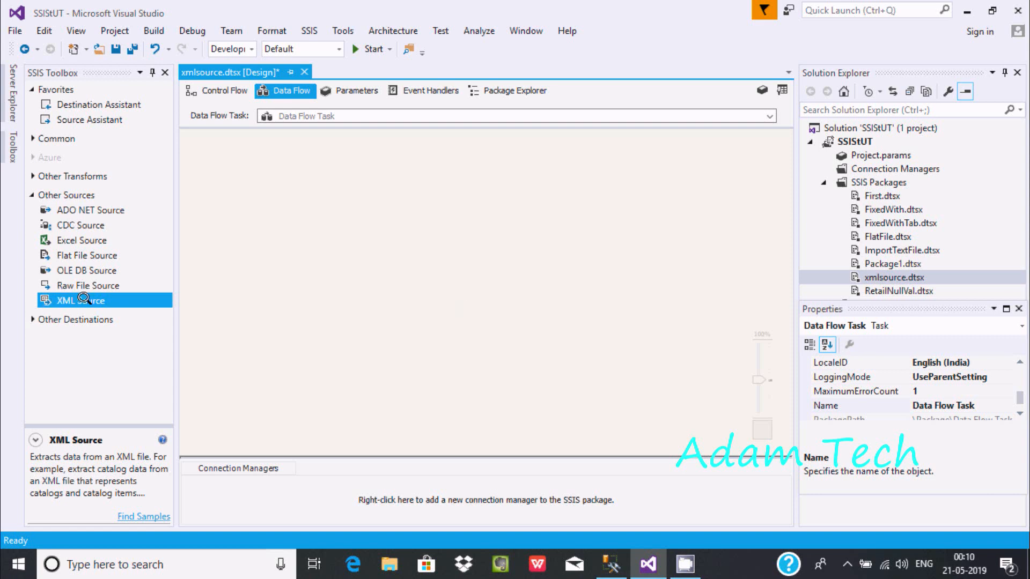
mouse_move(495, 469)
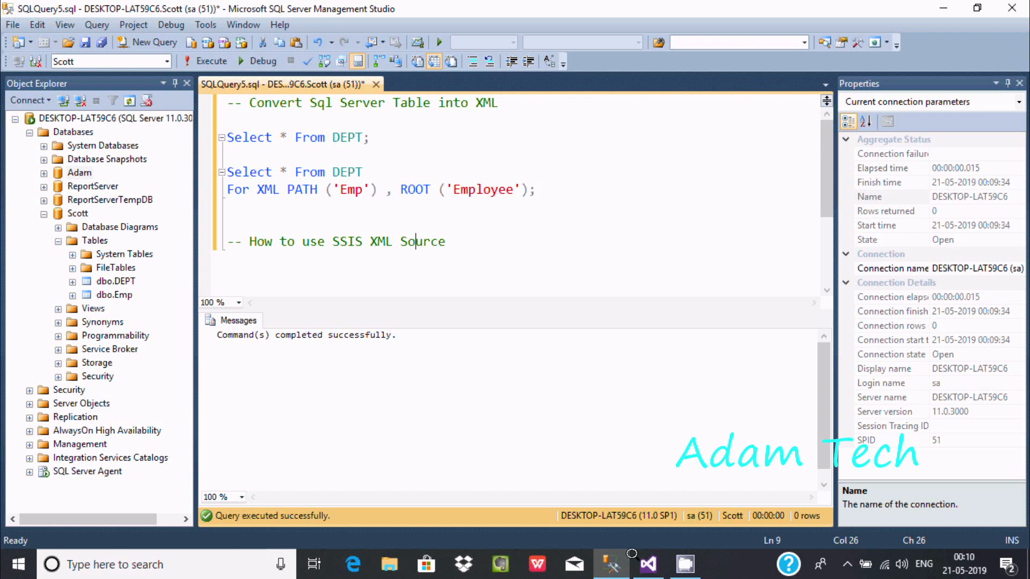
mouse_move(562, 248)
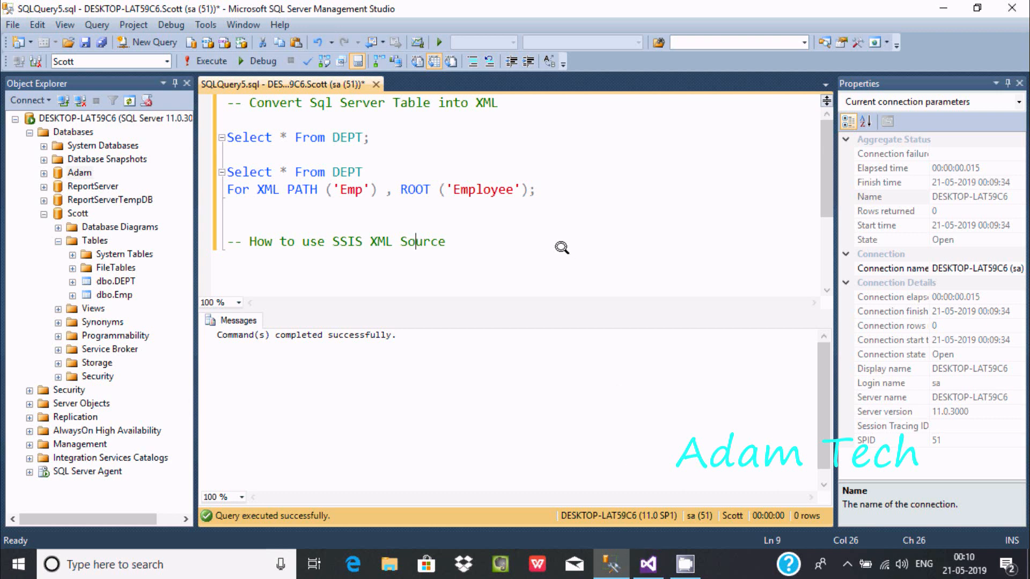
mouse_move(388, 199)
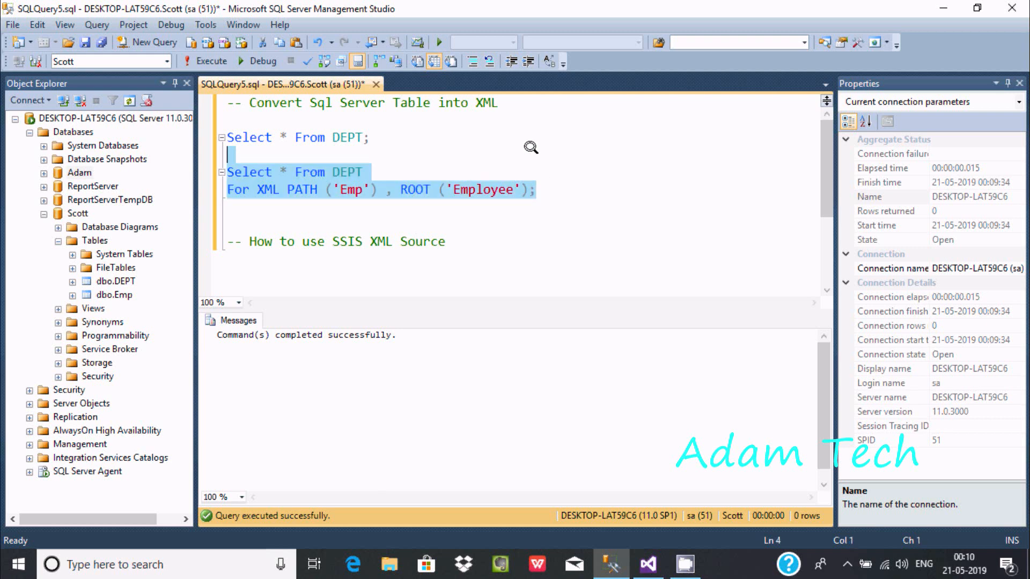
mouse_move(369, 173)
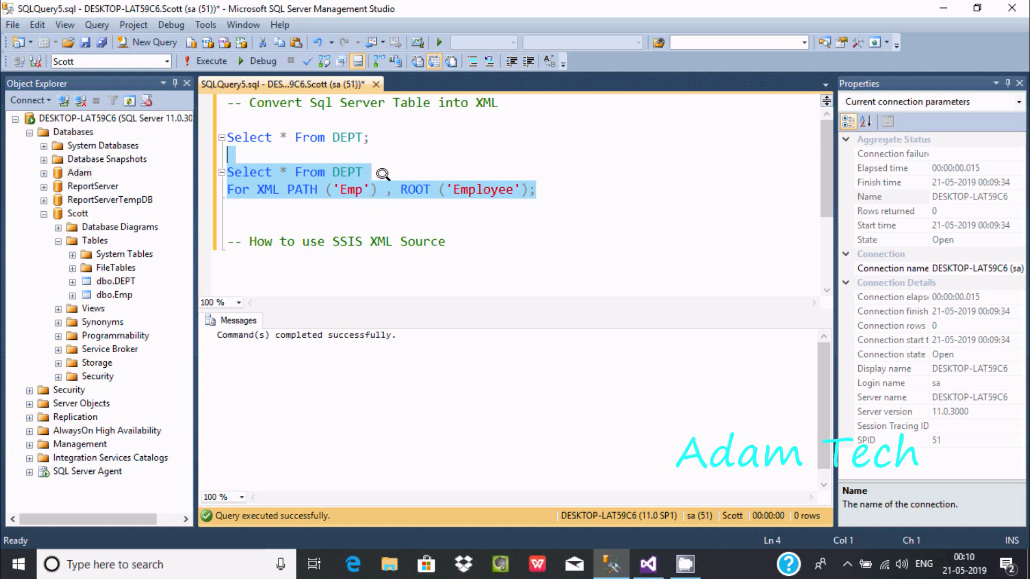
- Run SELECT * FROM DEPT FOR XML PATH('Emp'), ROOT('Employee') to get one XML row
click(360, 172)
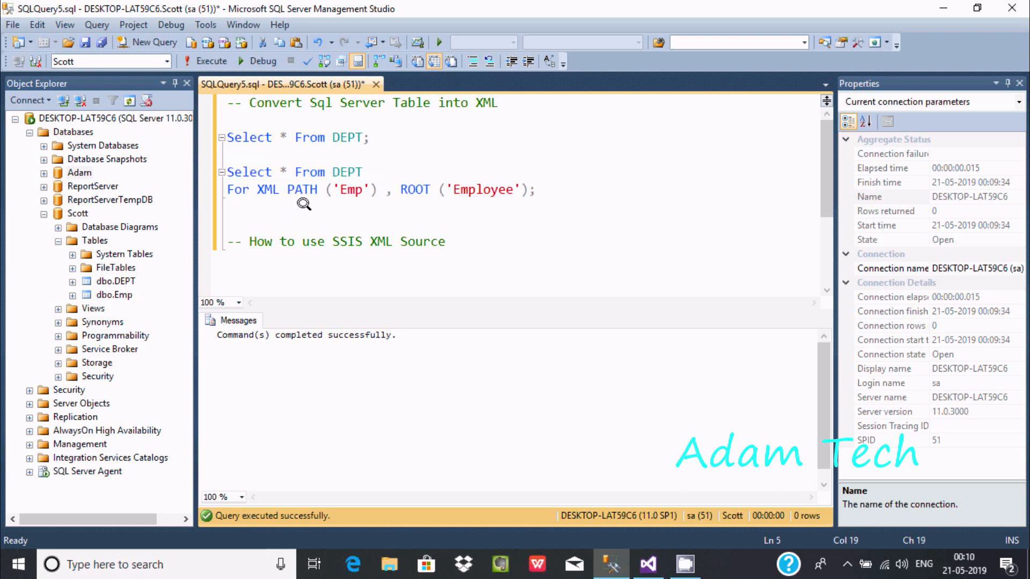
mouse_move(344, 172)
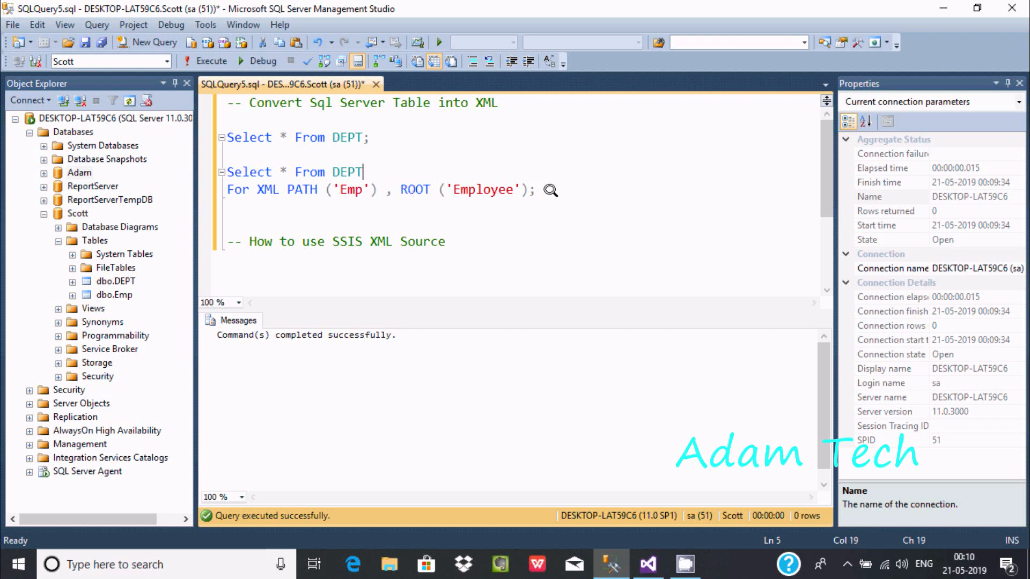
click(204, 60)
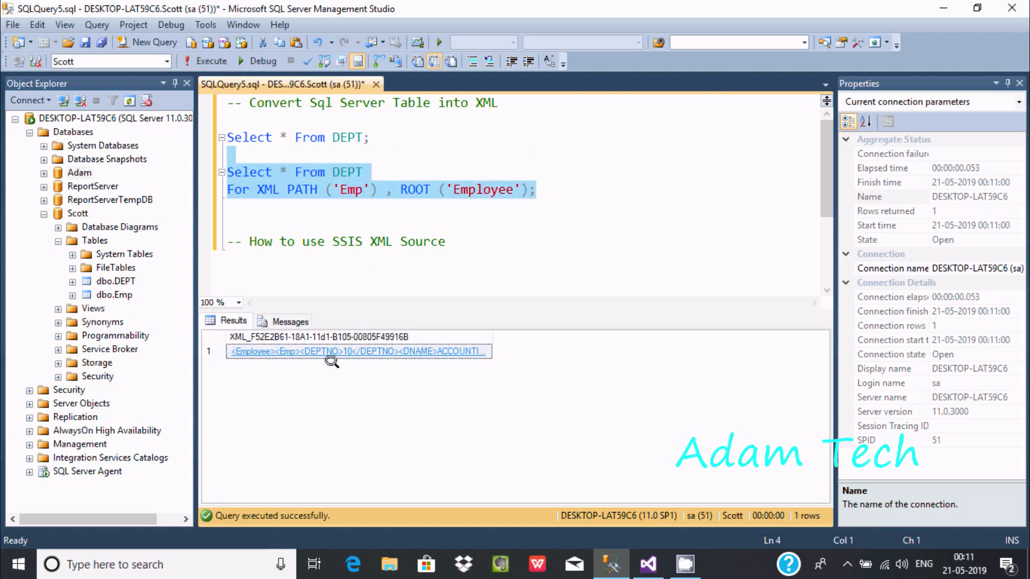
- Open the XML result document and scroll through the four Emp entries
click(358, 351)
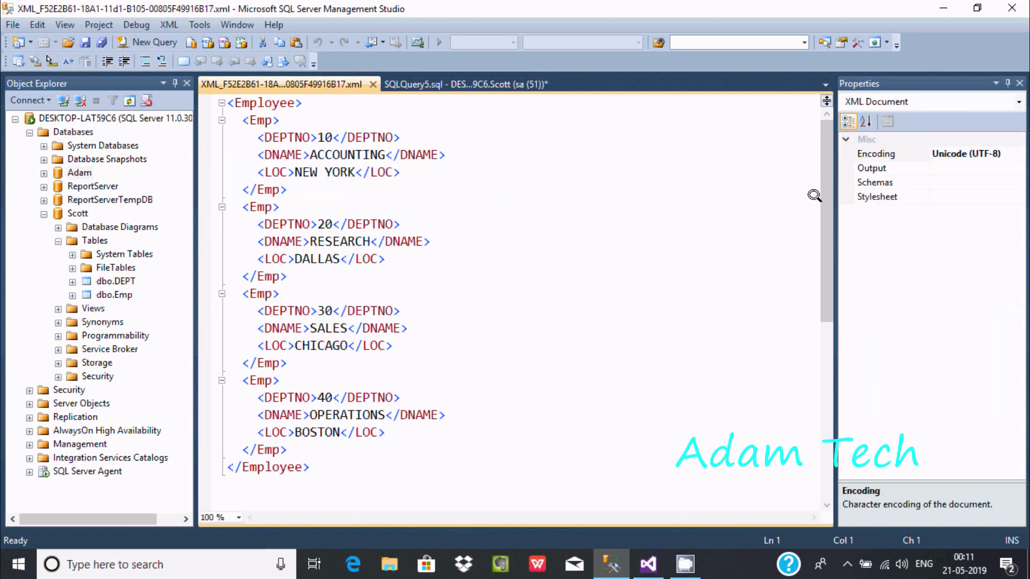
scroll(down, 3)
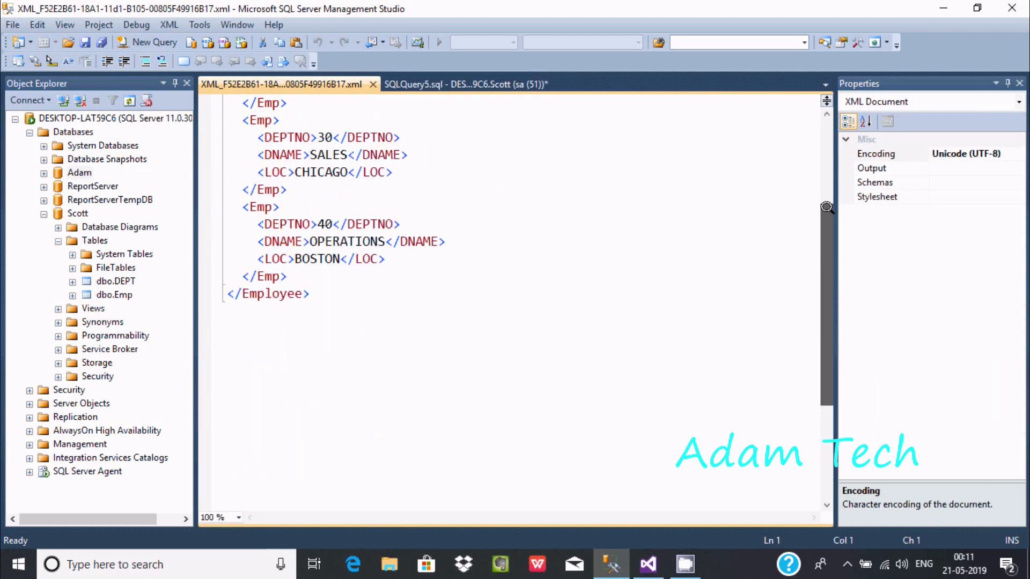
scroll(up, 3)
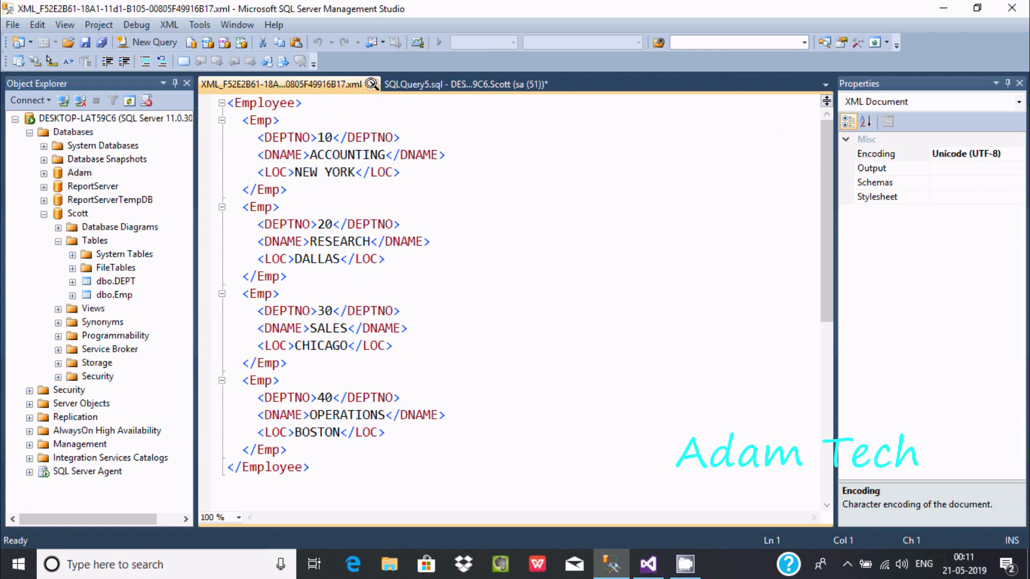
- Save the XML result cell via Save Results As, then show the desktop
right_click(253, 351)
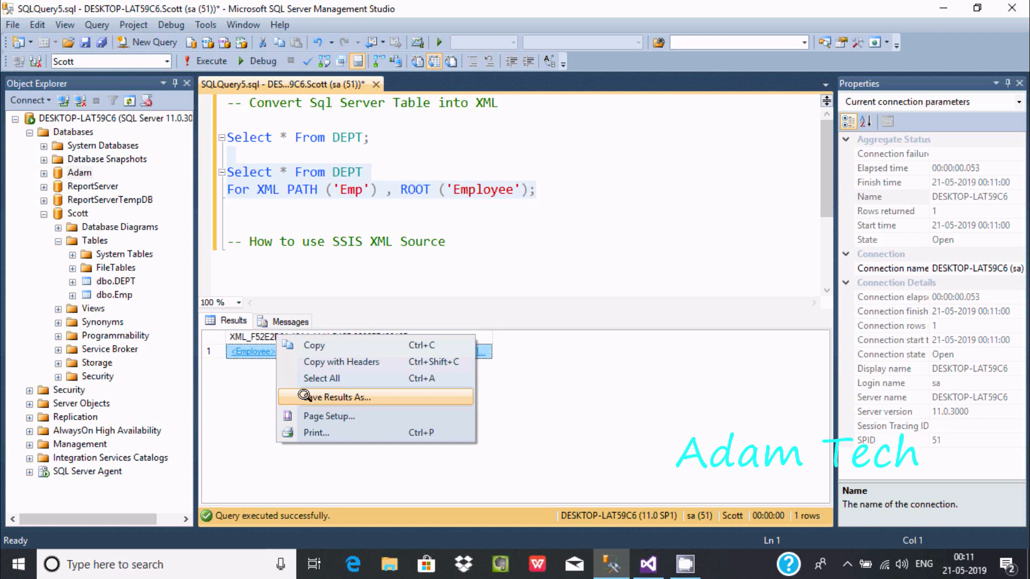
click(335, 397)
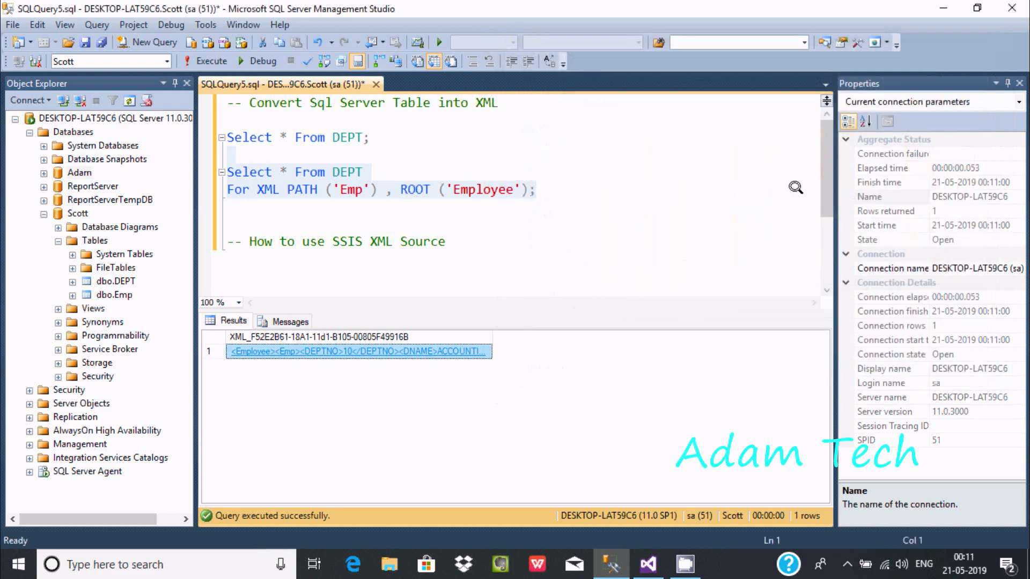
click(649, 565)
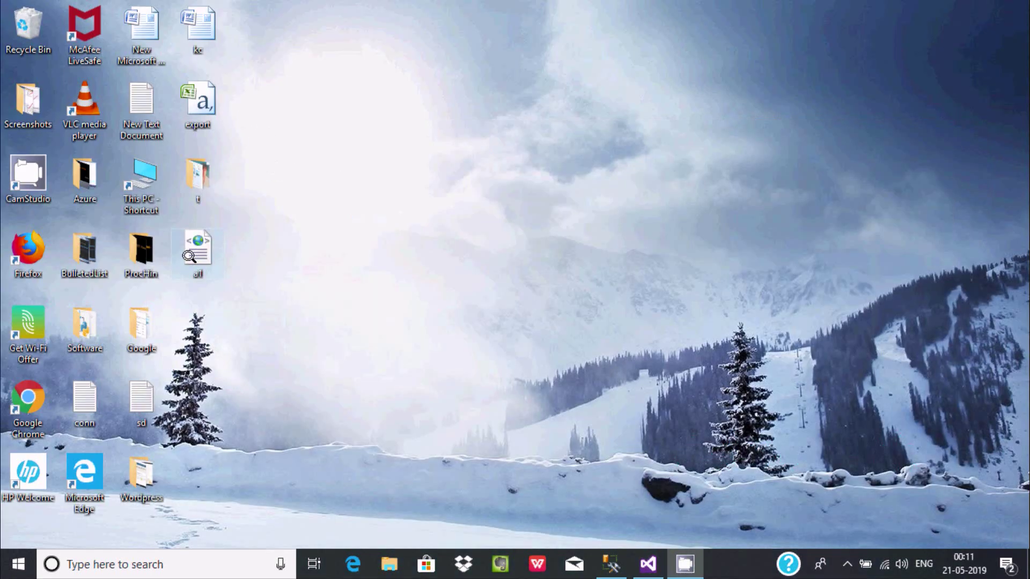
- Check the a1 file's properties on the desktop, then return to Visual Studio
right_click(198, 250)
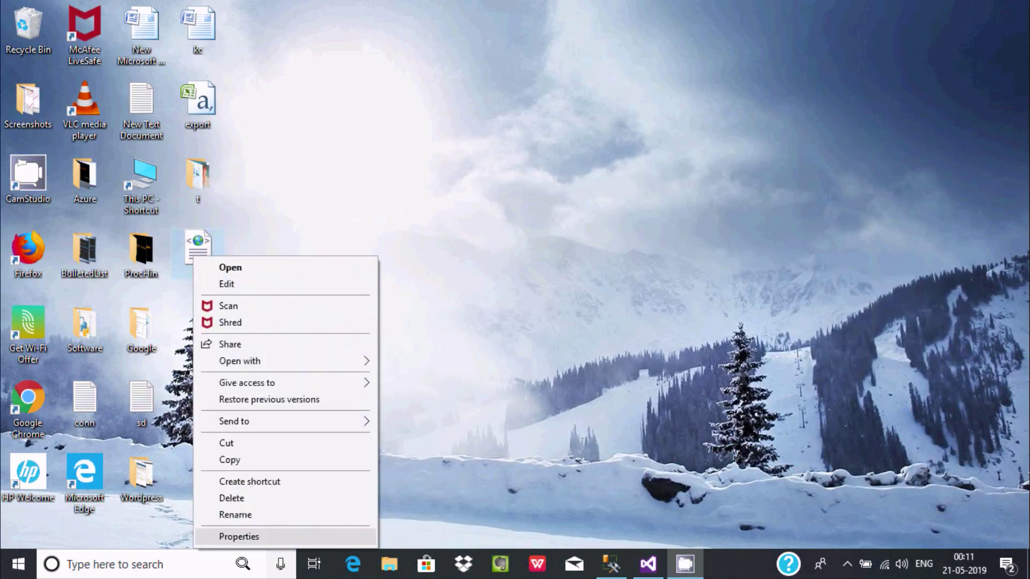
click(239, 537)
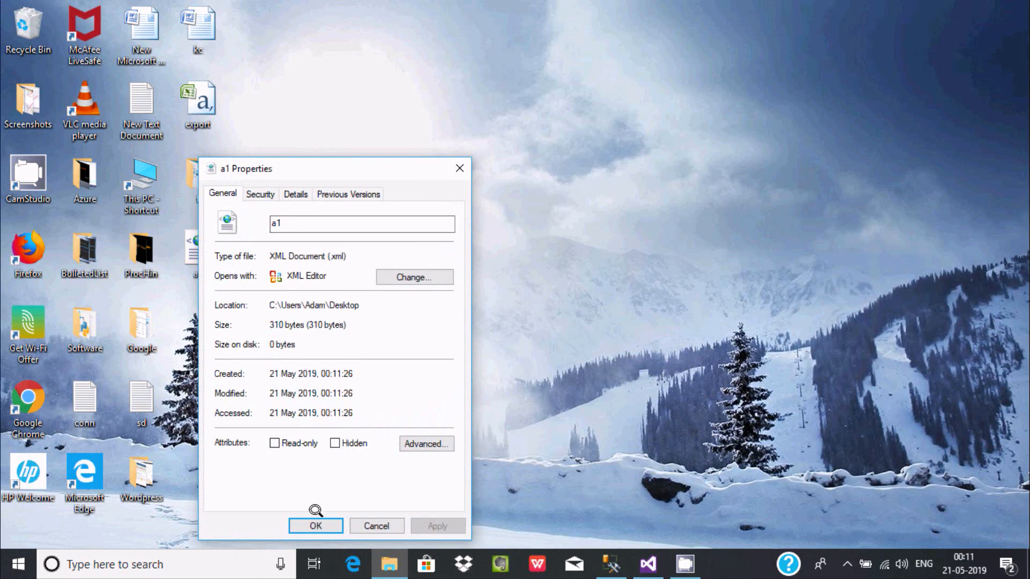
click(316, 526)
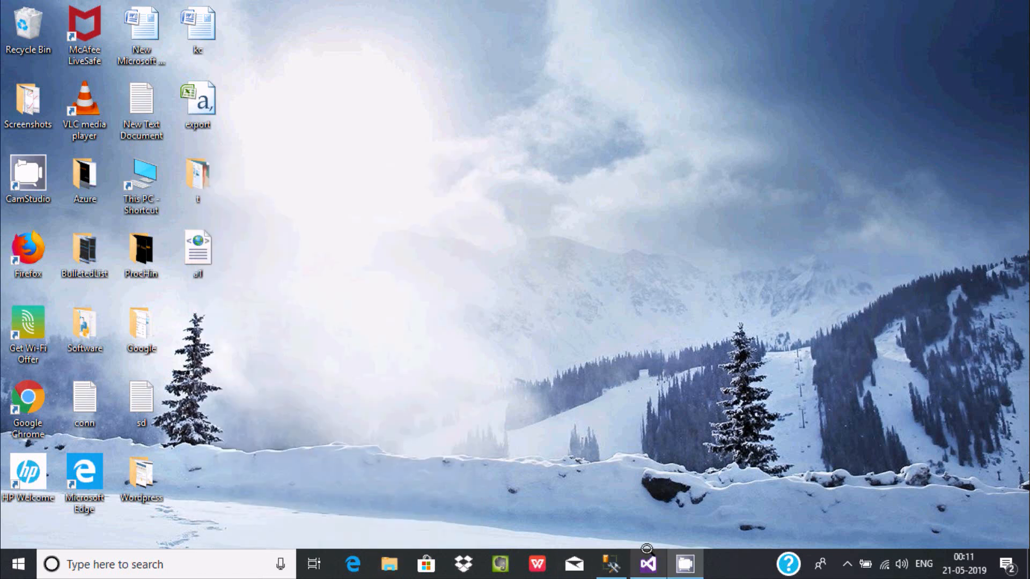
click(646, 565)
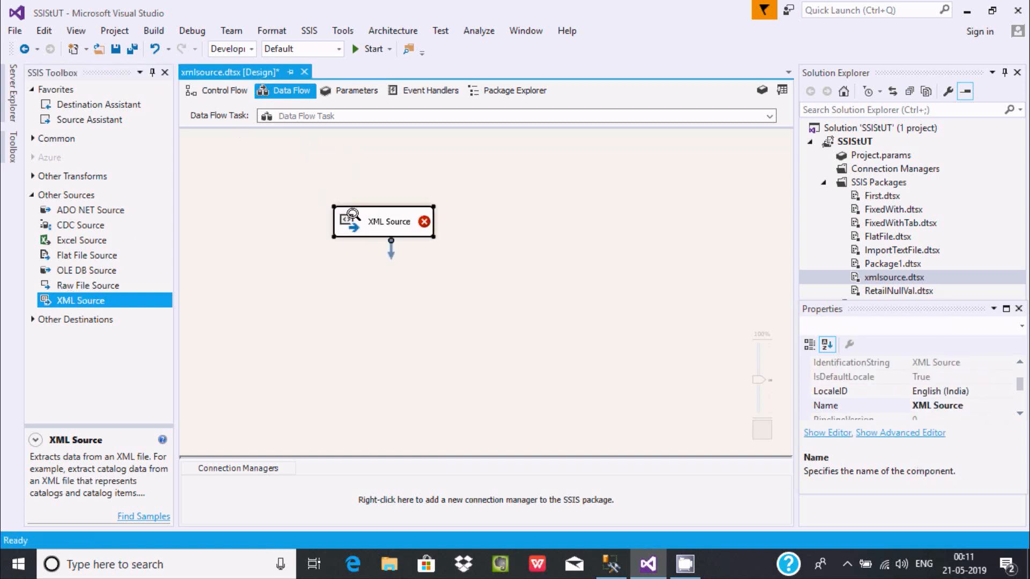
- Set the XML Source Editor's XML location to a1.xml on the Desktop
right_click(382, 222)
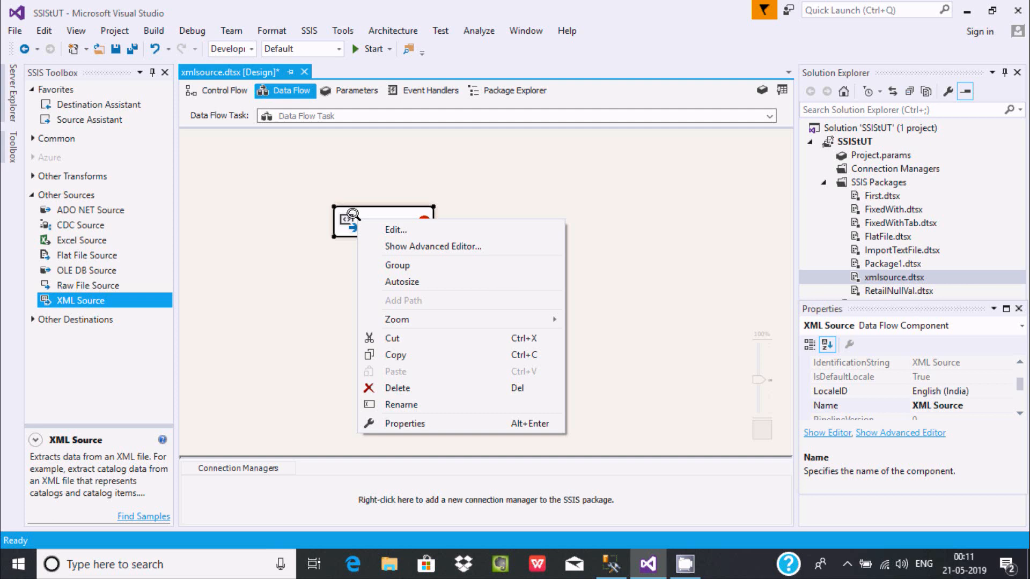
click(395, 229)
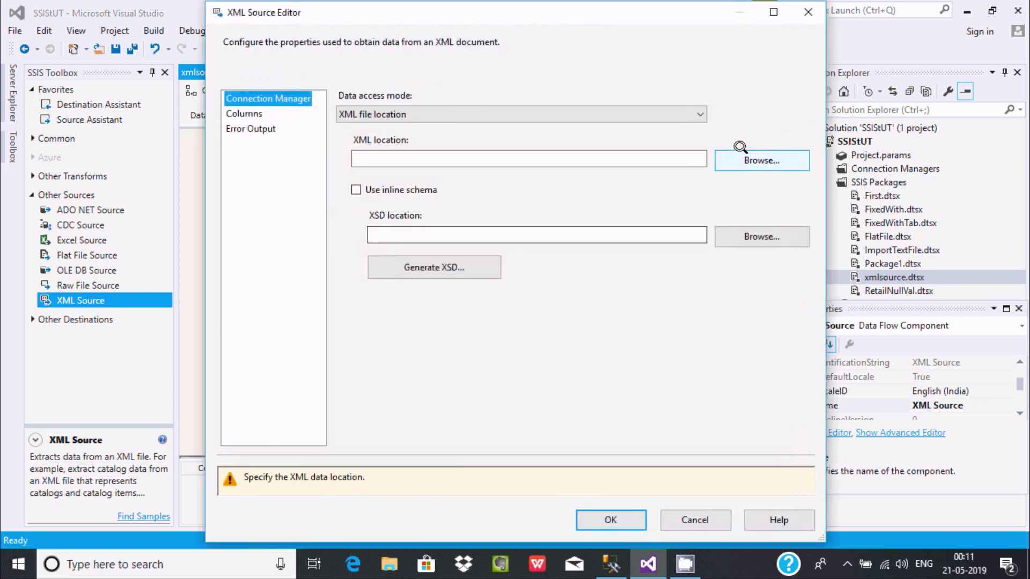
click(761, 160)
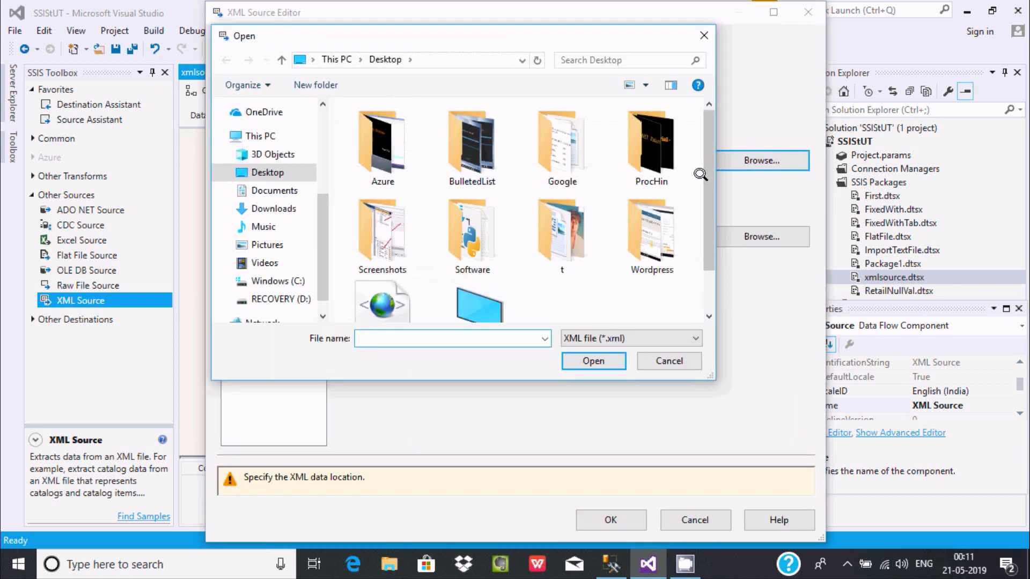
click(382, 263)
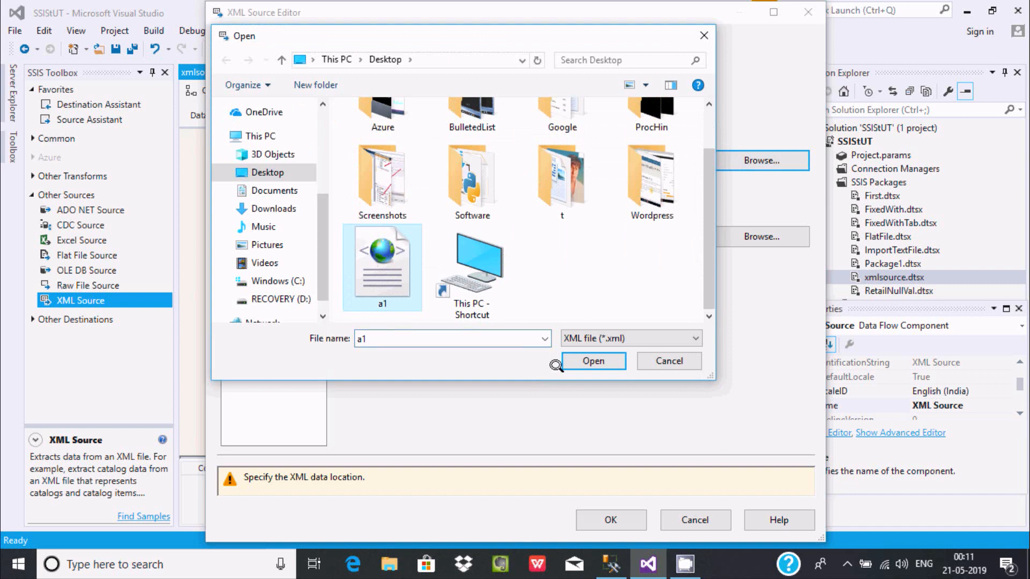
click(591, 361)
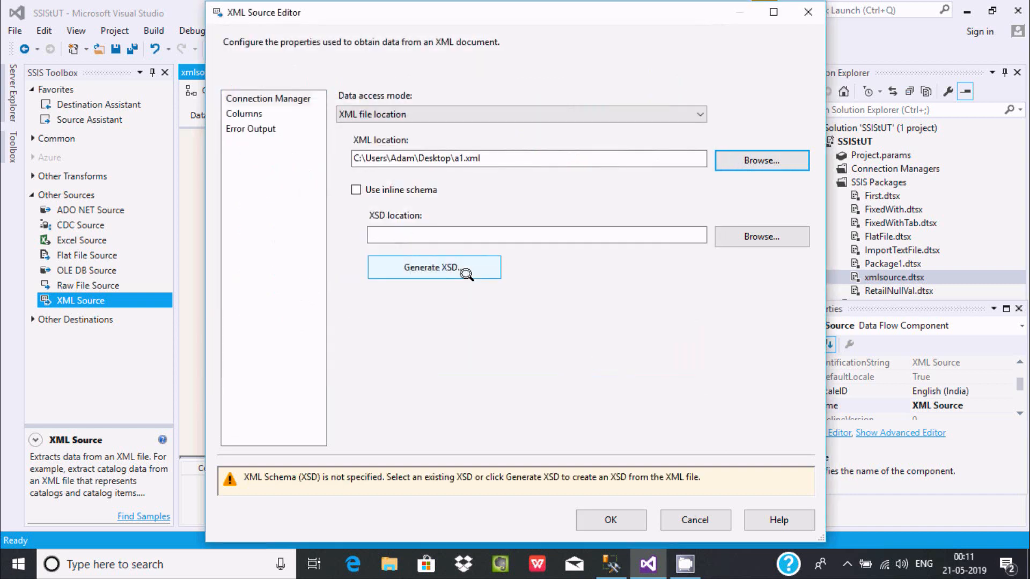
mouse_move(376, 212)
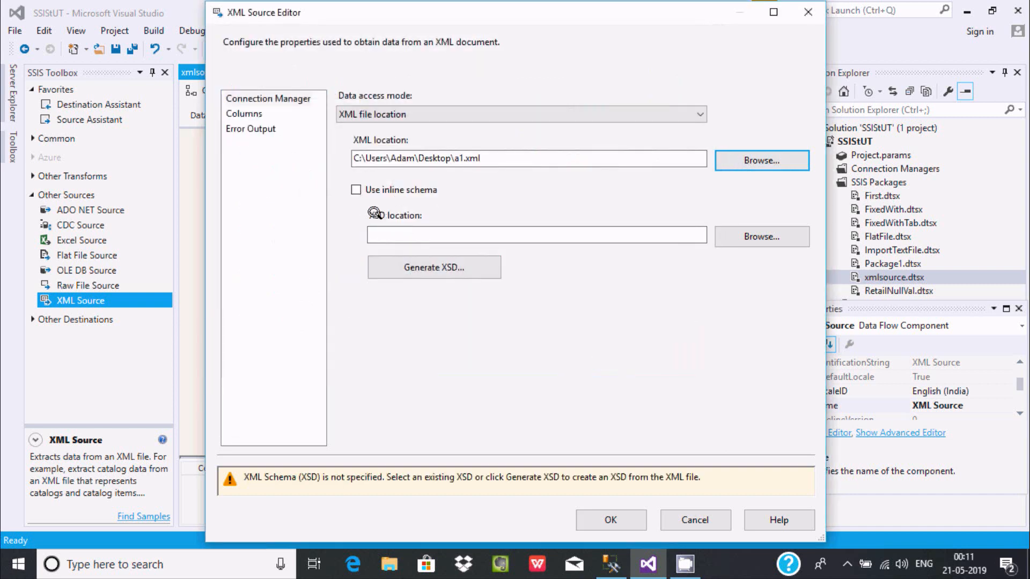
mouse_move(419, 197)
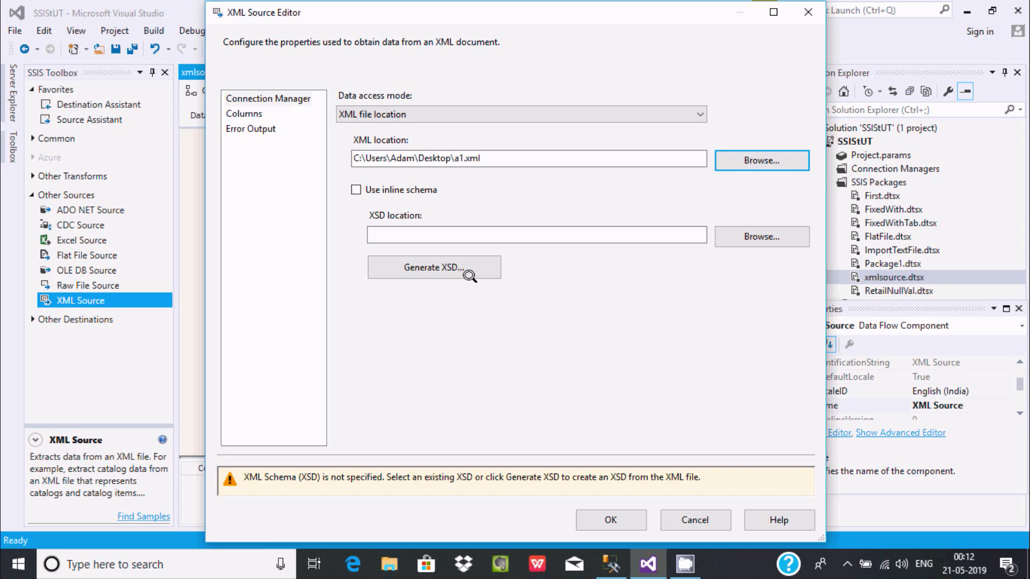
- Try Generate XSD and browse the Desktop with the All files (*.*) filter
click(760, 236)
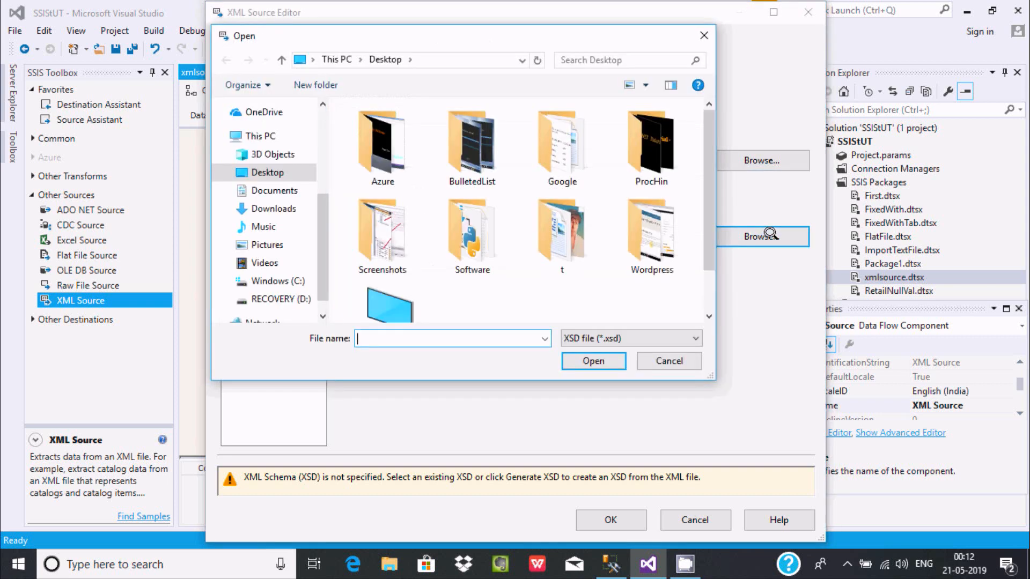
scroll(down, 3)
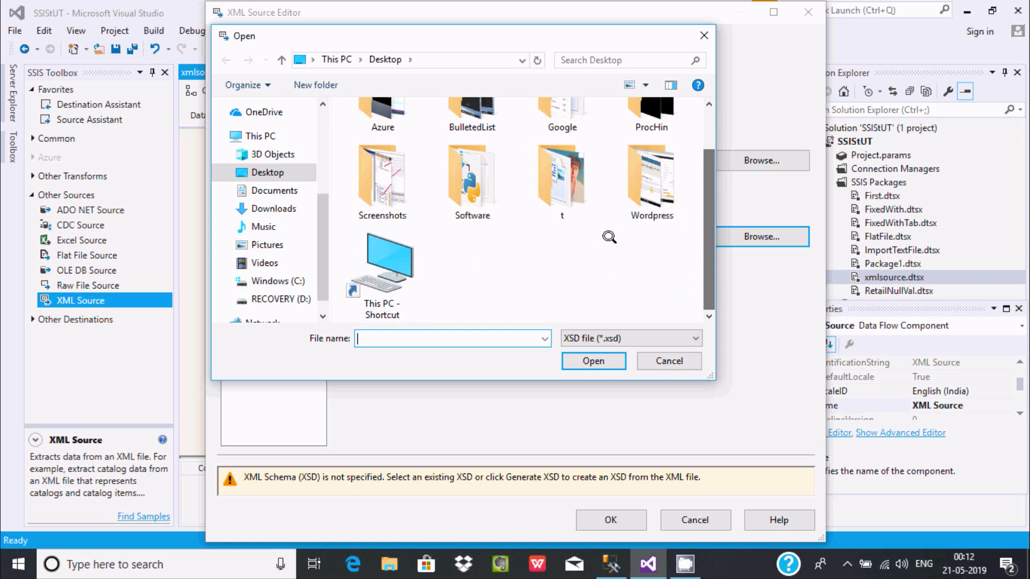
mouse_move(535, 255)
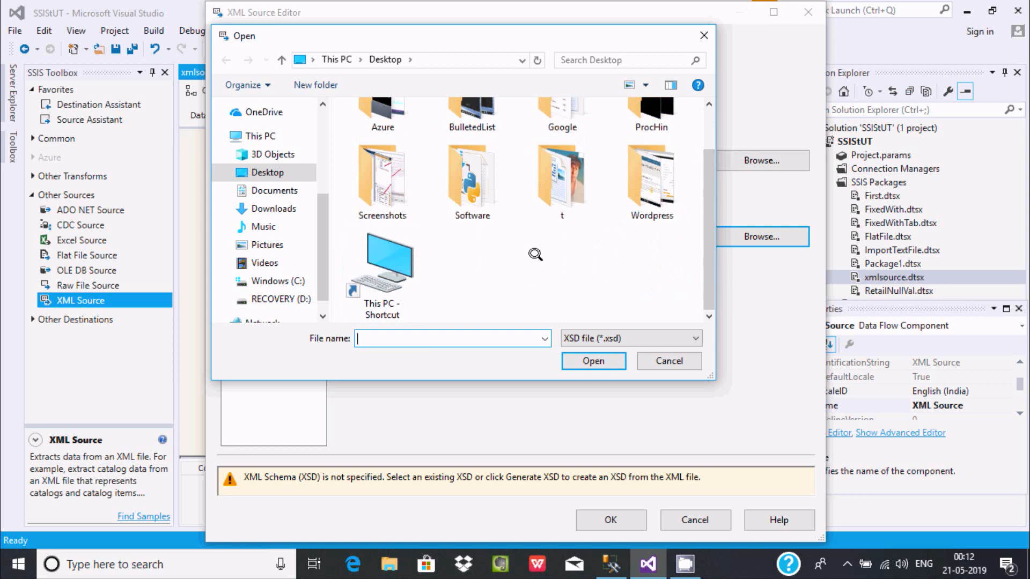
mouse_move(629, 338)
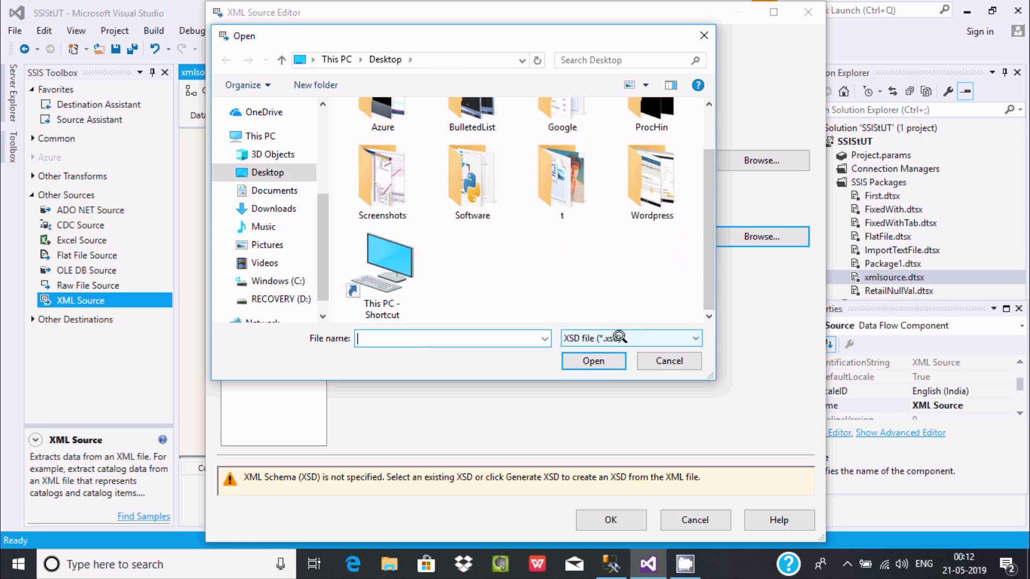
click(628, 337)
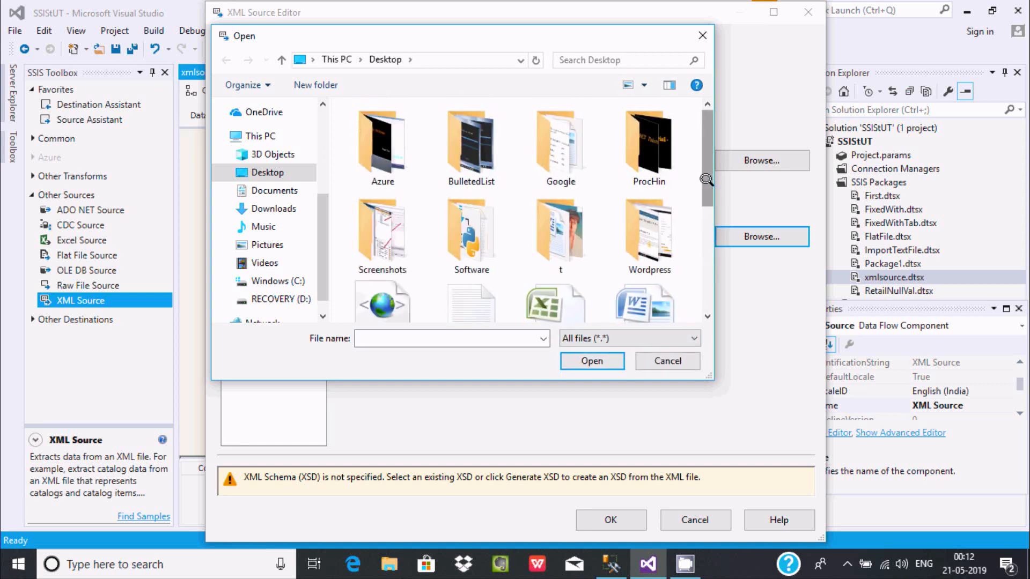
scroll(down, 3)
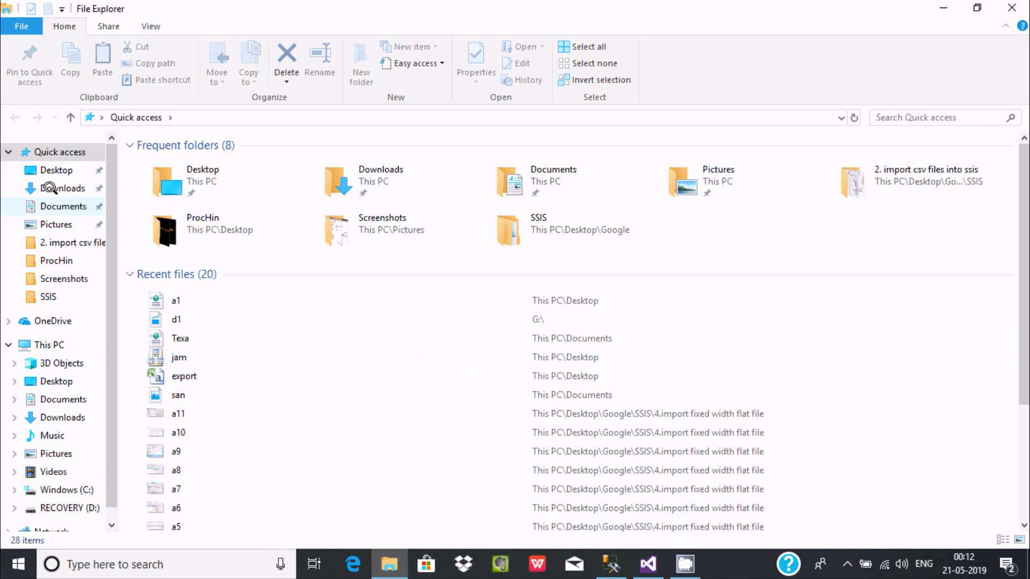
- Create a new text document named temp in the Desktop folder
click(57, 170)
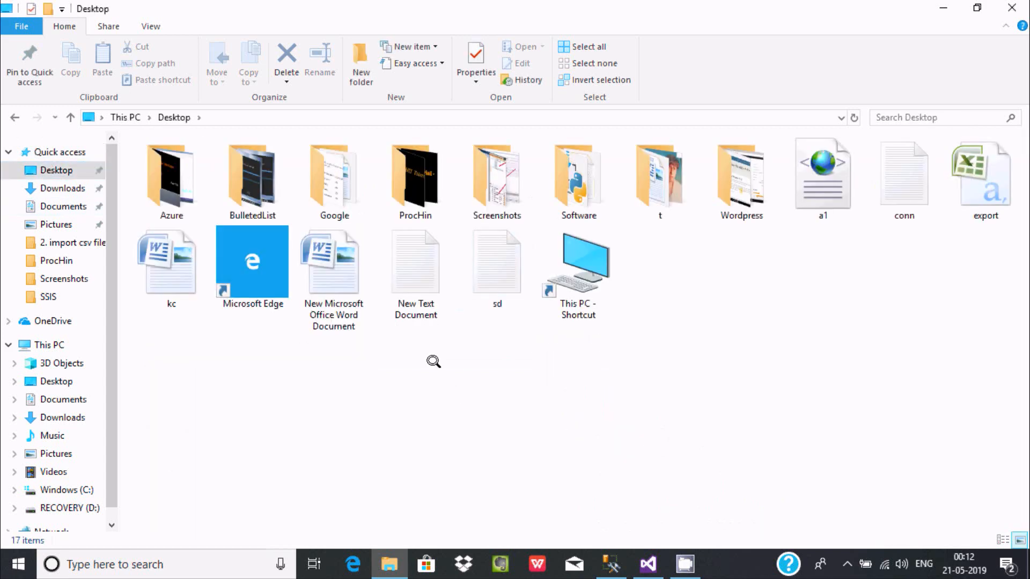
right_click(434, 361)
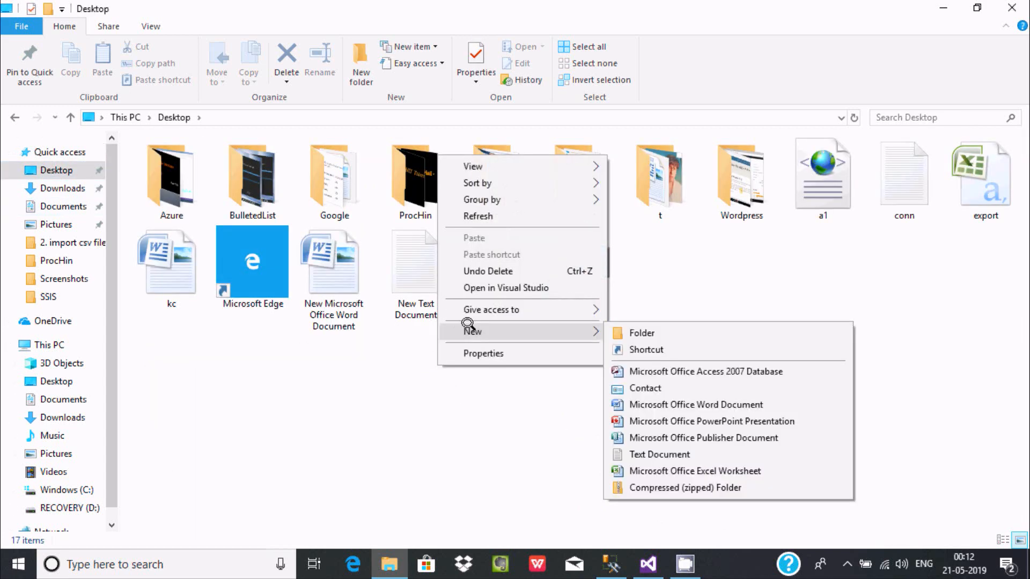
click(659, 453)
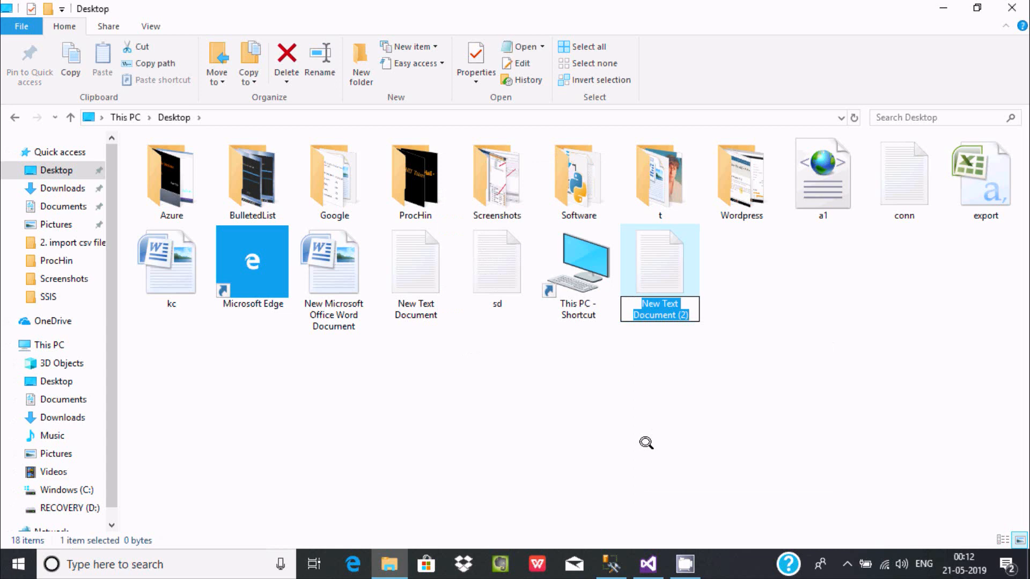
text(temp)
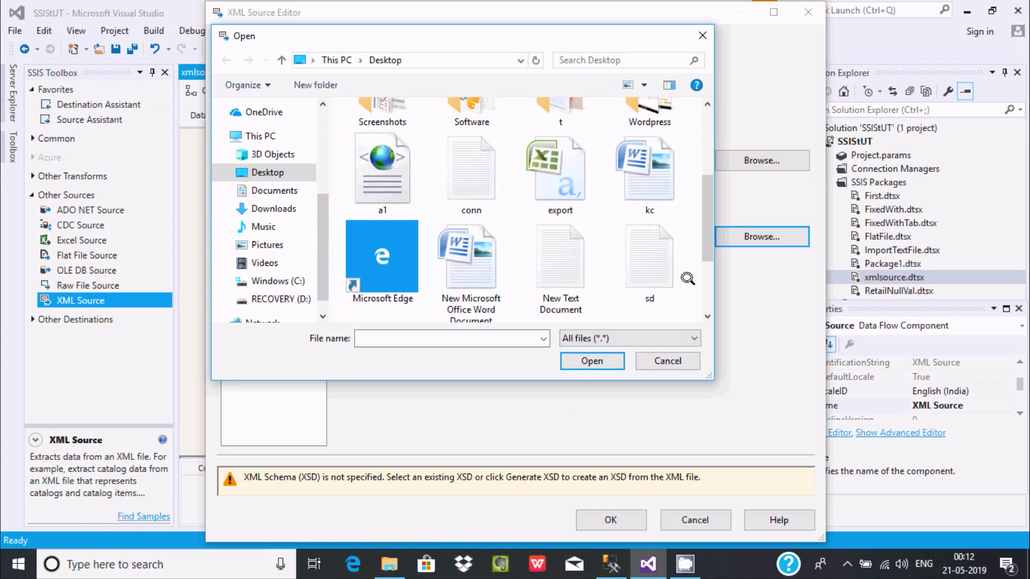
- Set the XSD location to Desktop temp.txt and start schema generation
scroll(down, 3)
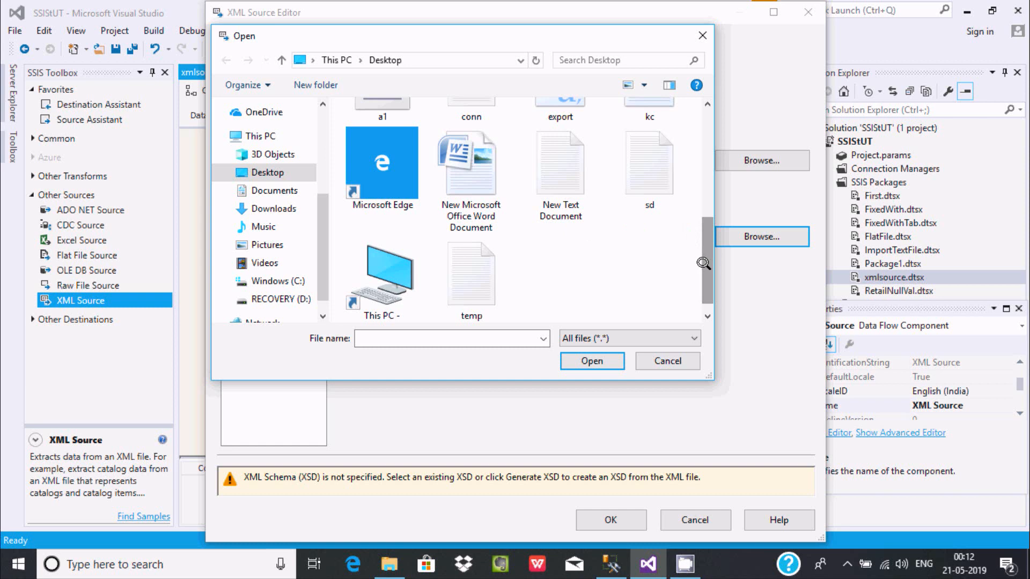
click(471, 269)
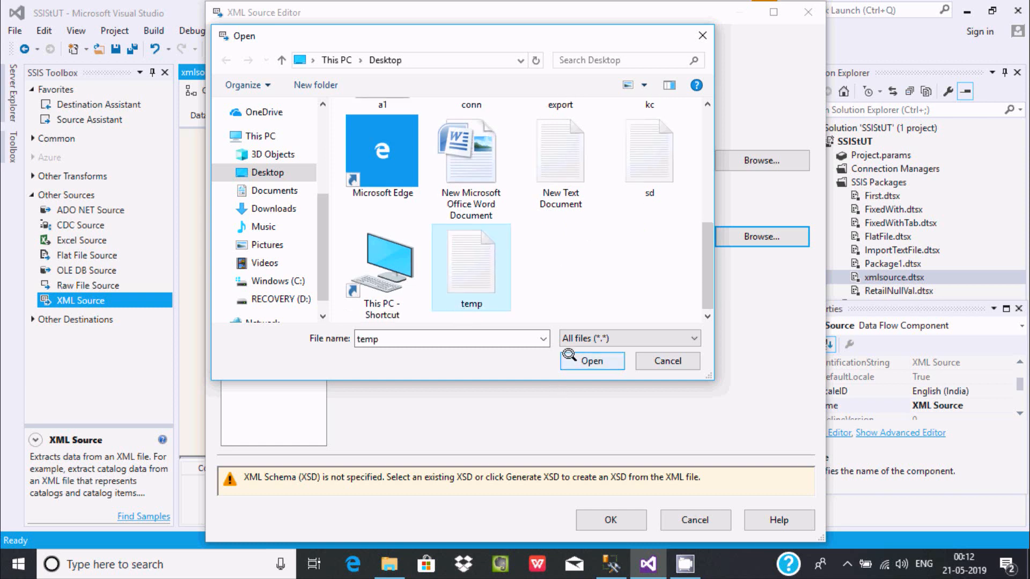
click(591, 361)
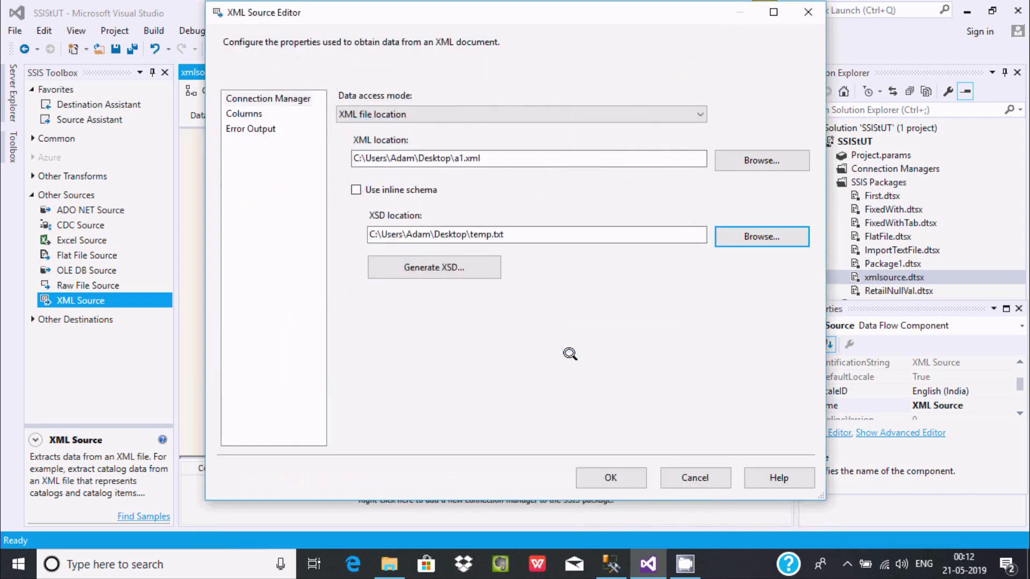
click(433, 266)
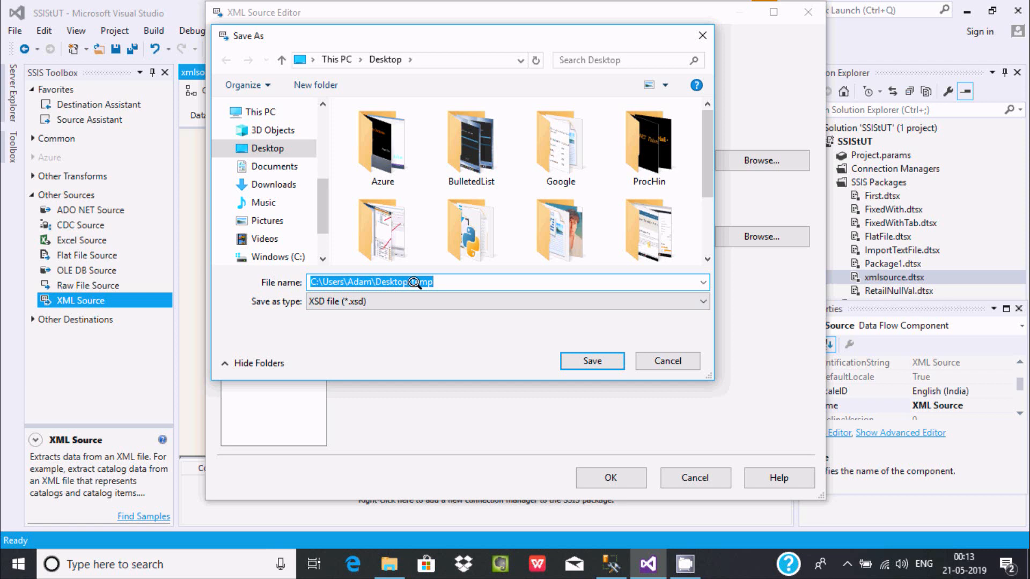
- Save the generated schema as Desktop\temp, replacing the existing temp.txt
text(\temp)
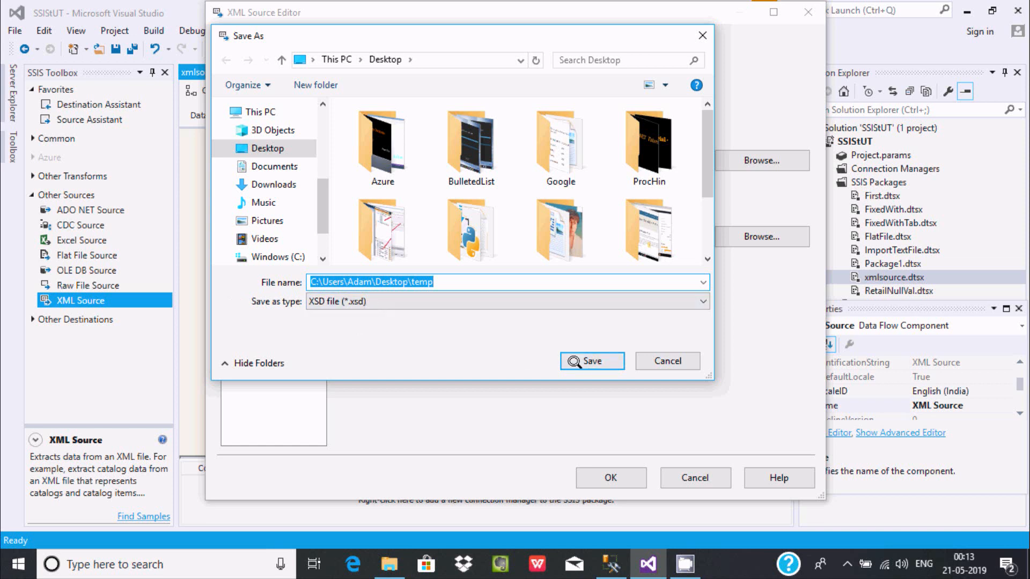
click(590, 361)
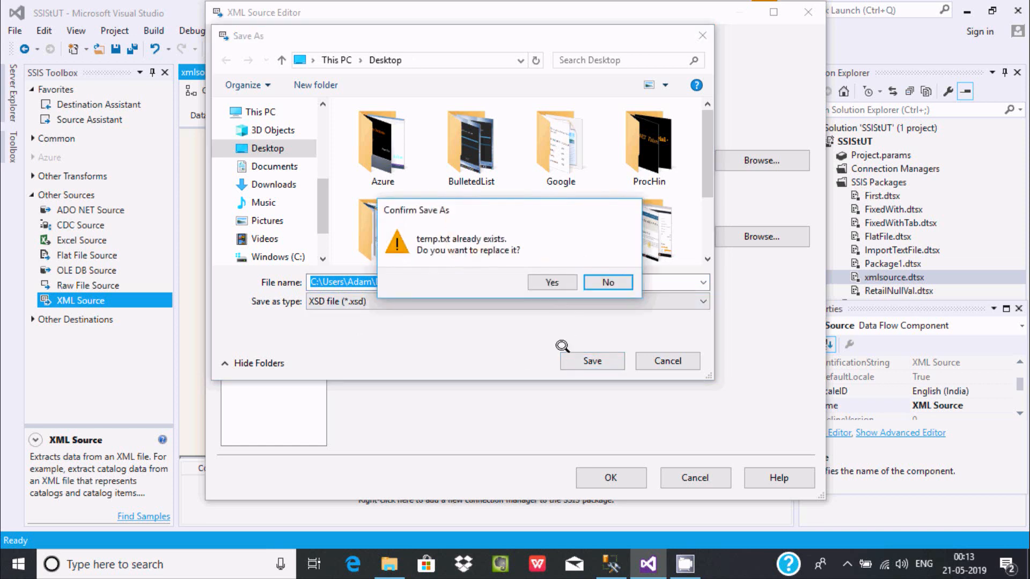
click(552, 282)
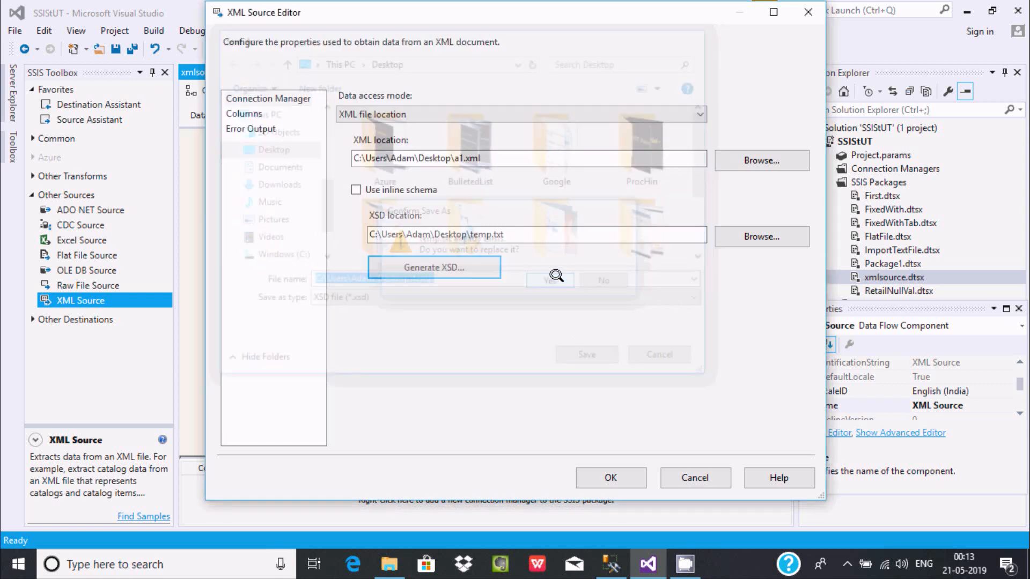
click(548, 280)
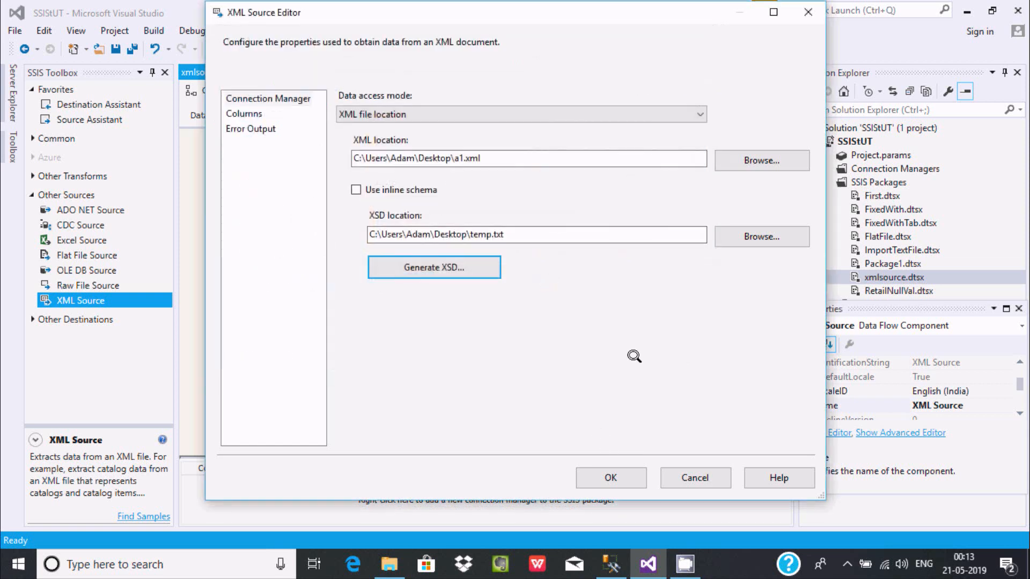
click(389, 564)
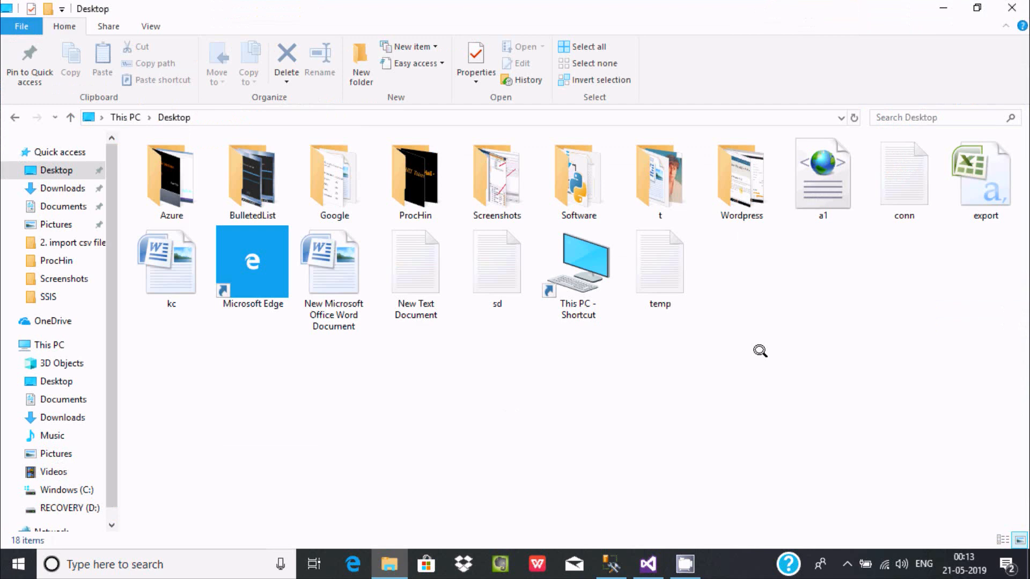
- Confirm temp's properties show 726 bytes, then return to the XML Source Editor
click(659, 262)
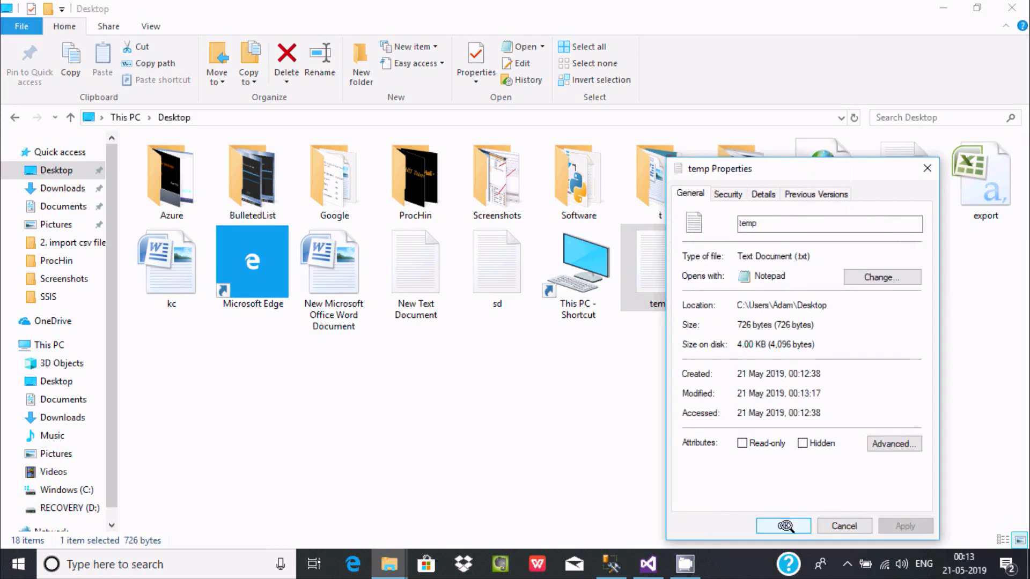
click(782, 526)
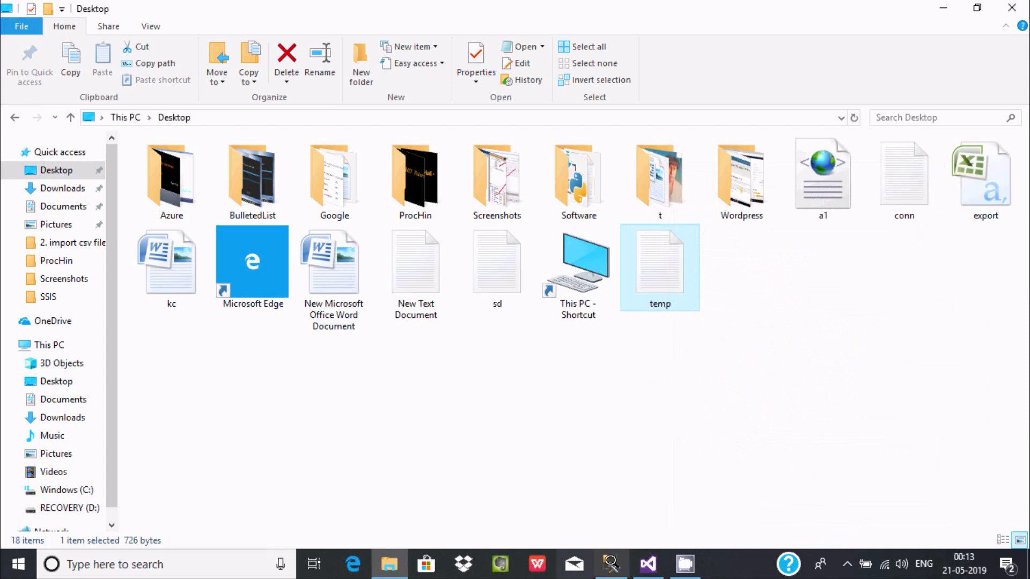
click(647, 564)
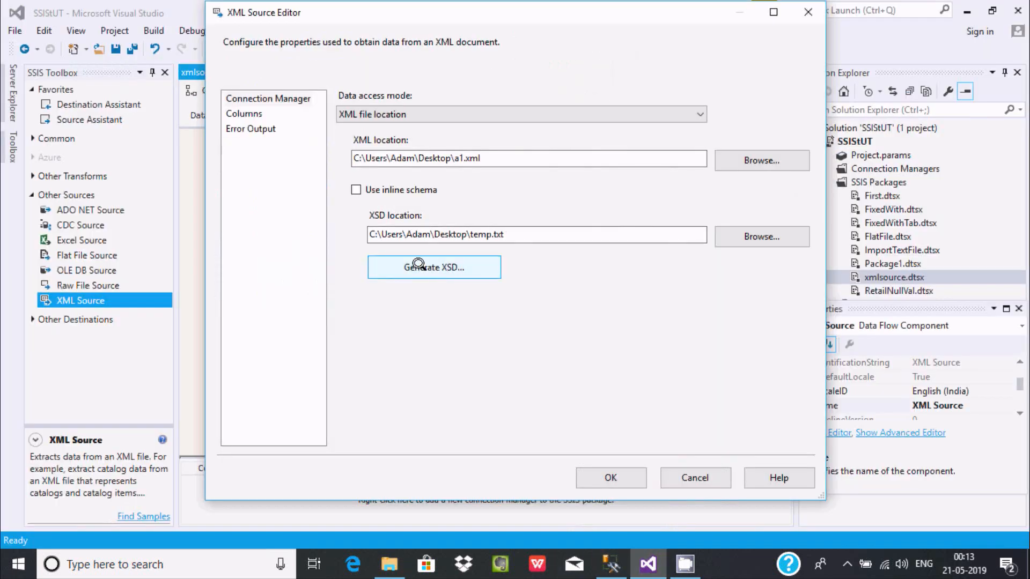
- Load the DEPTNO, DNAME and LOC columns, accepting the default 255-character DT_WSTR lengths
click(433, 267)
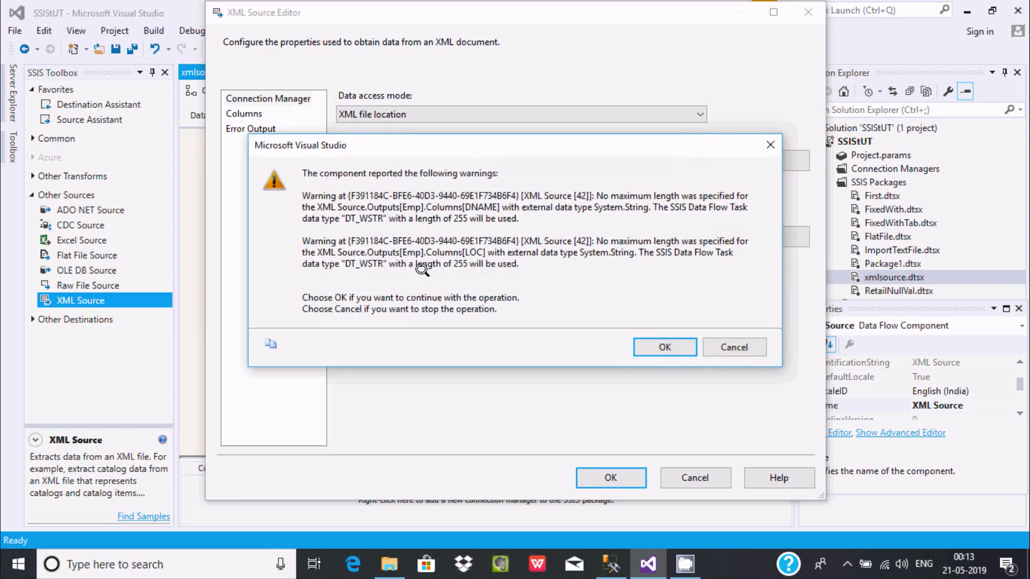
mouse_move(365, 270)
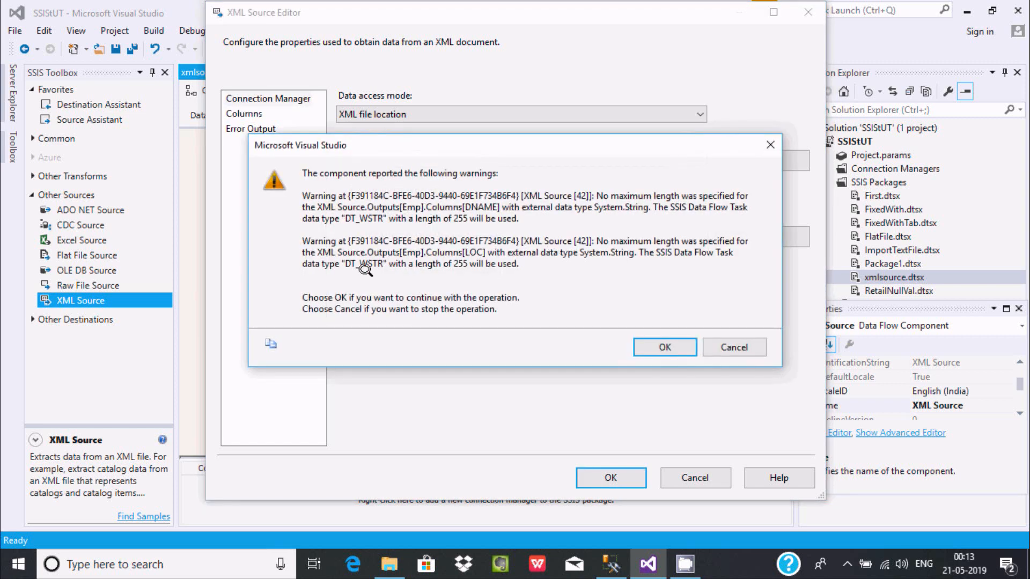
mouse_move(395, 171)
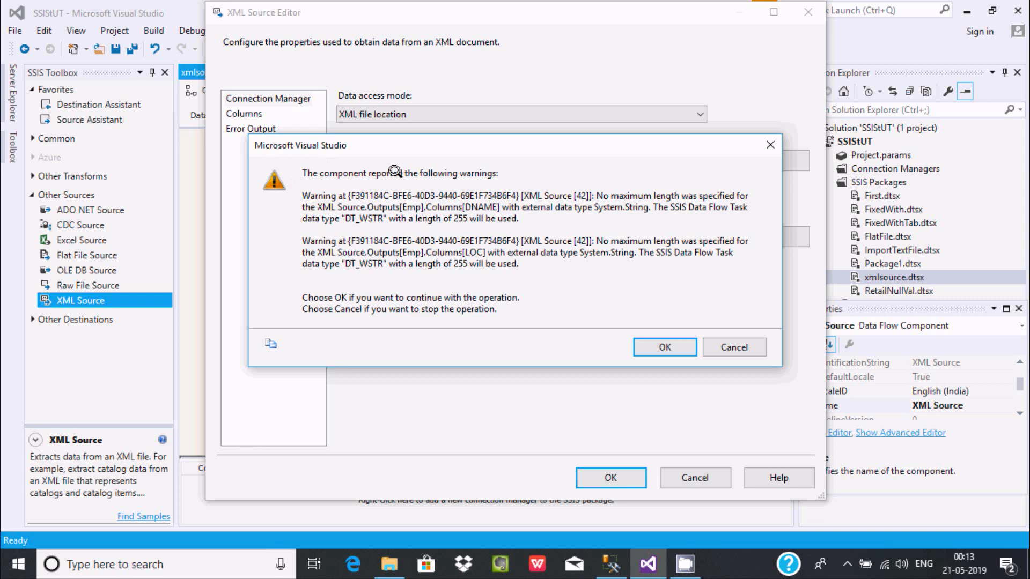
mouse_move(644, 201)
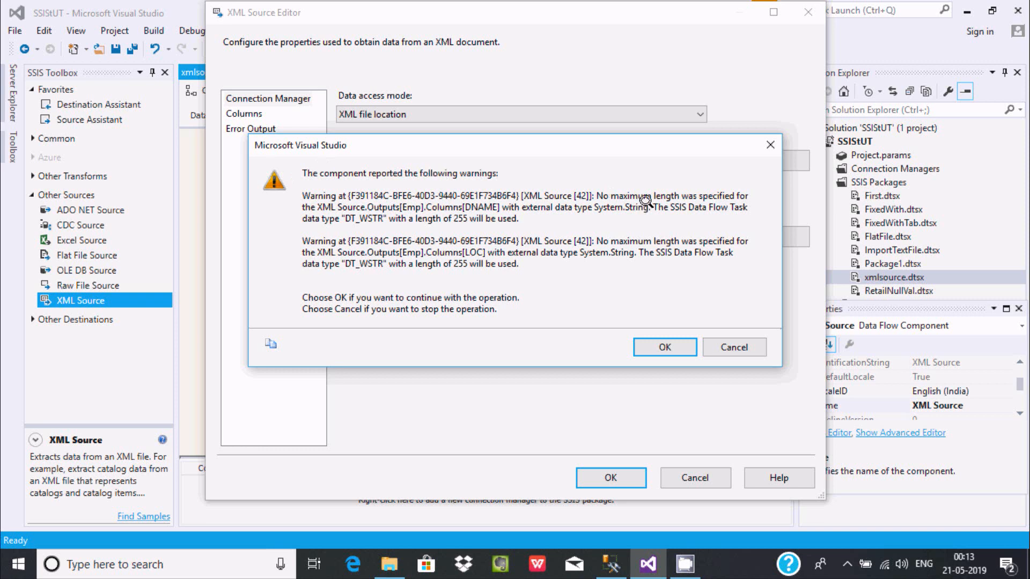
mouse_move(490, 233)
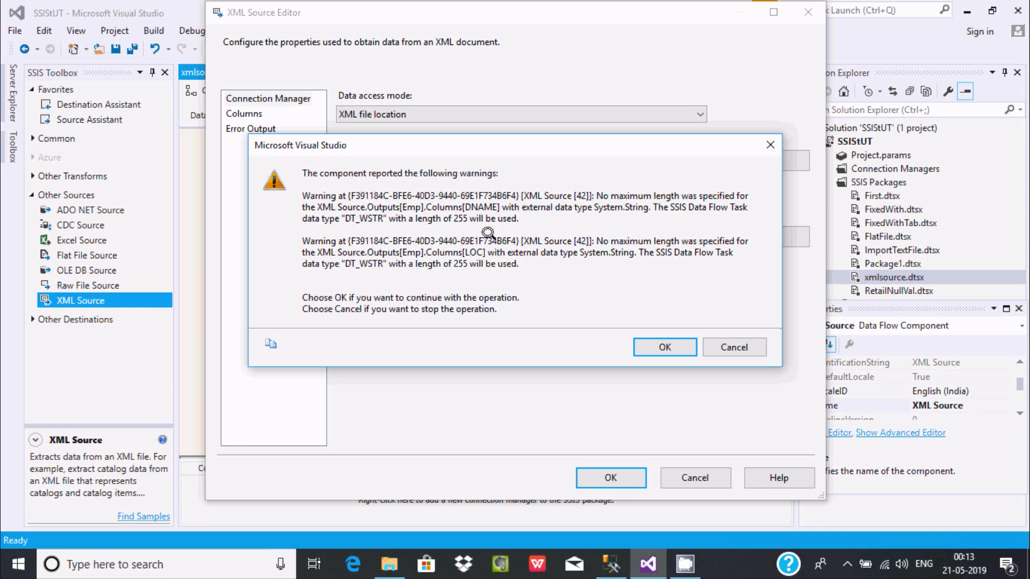
mouse_move(664, 347)
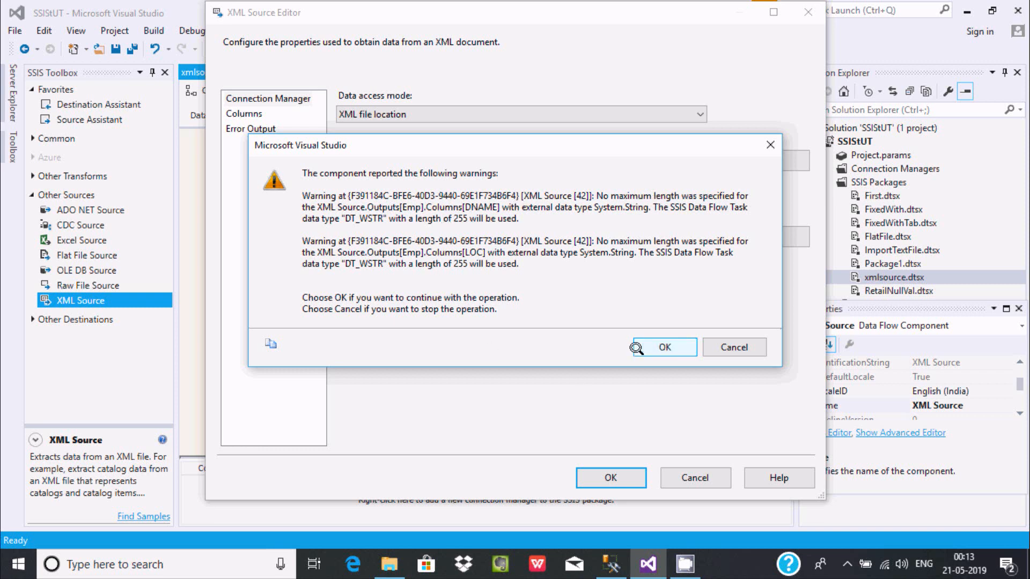
mouse_move(523, 337)
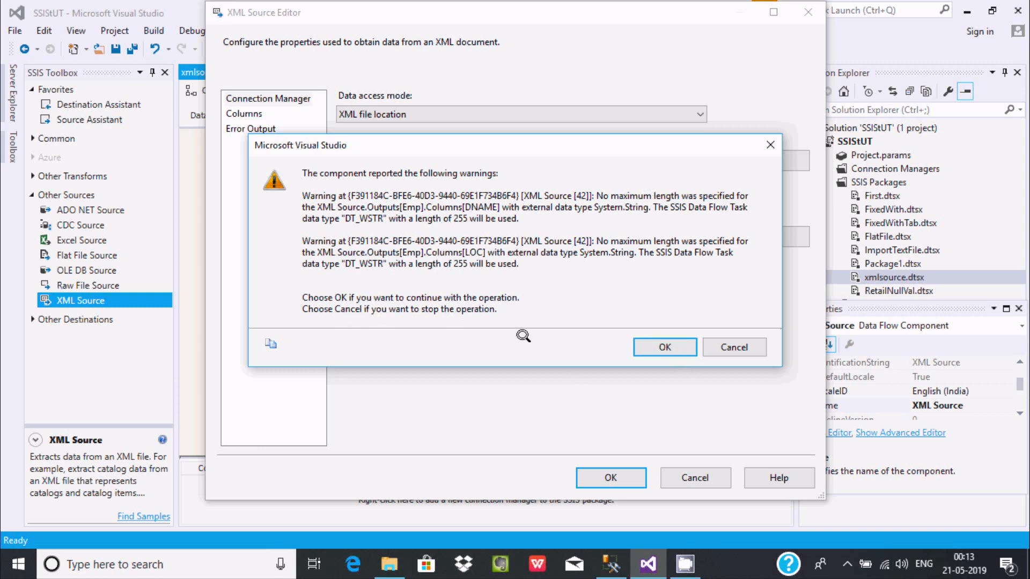
click(664, 347)
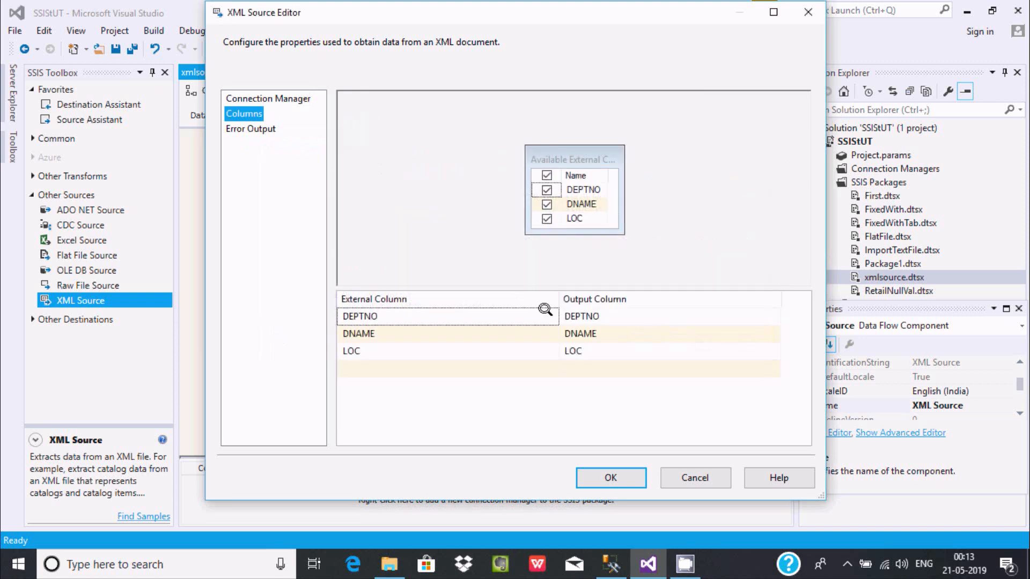
mouse_move(608, 299)
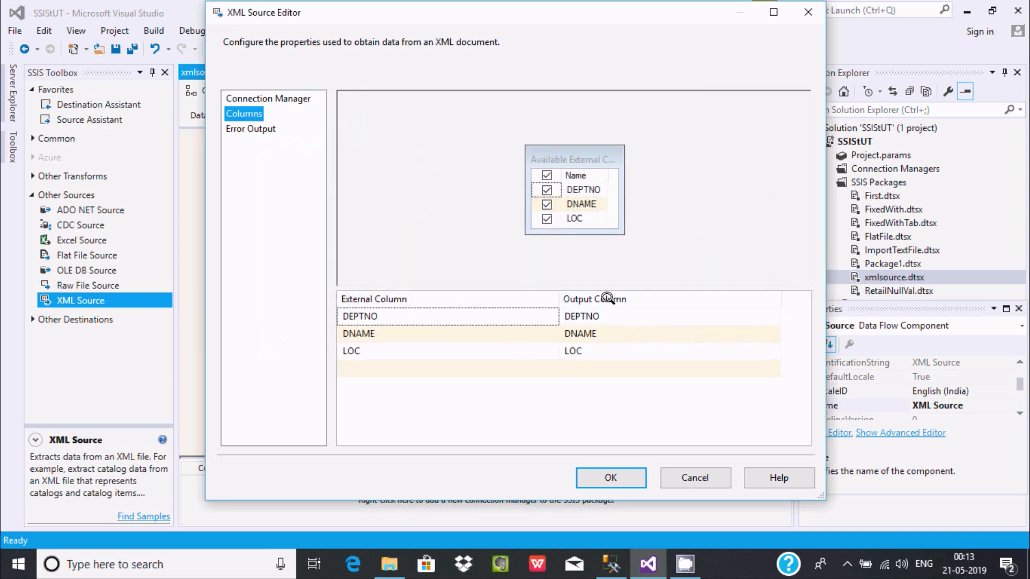
mouse_move(595, 443)
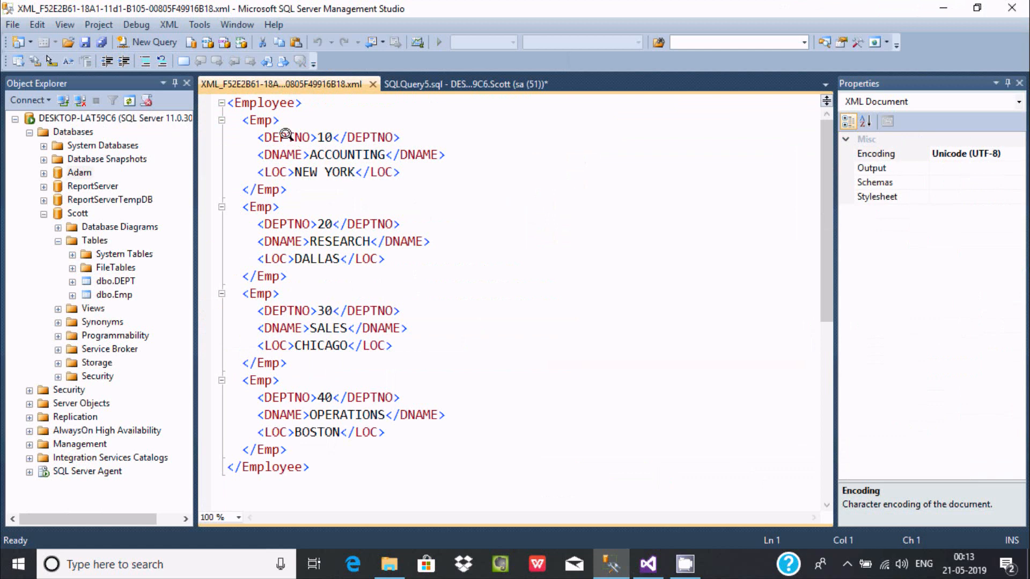
mouse_move(274, 172)
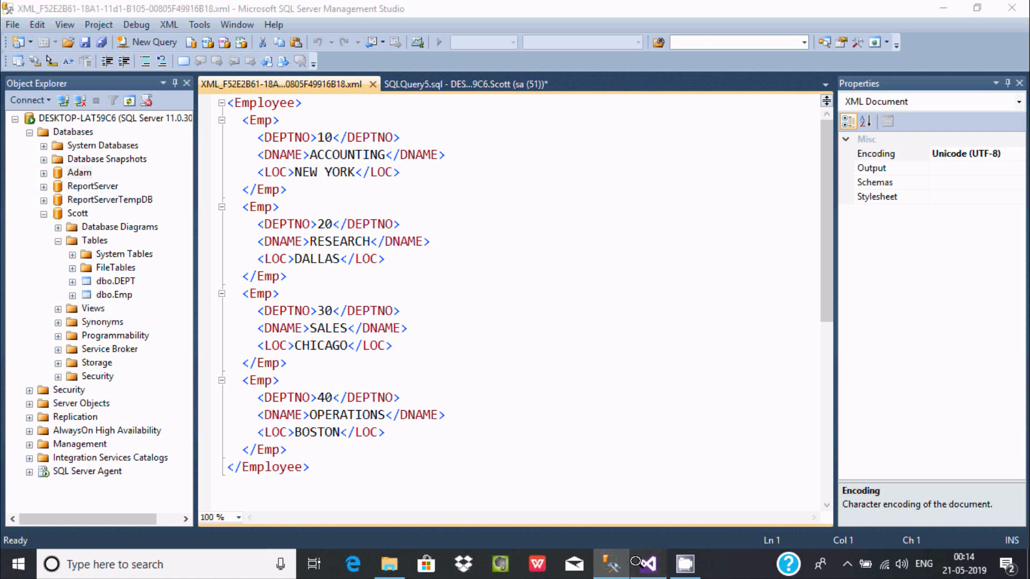
- Select the top 1000 rows of dbo.DEPT in Management Studio, then return to Visual Studio
click(647, 564)
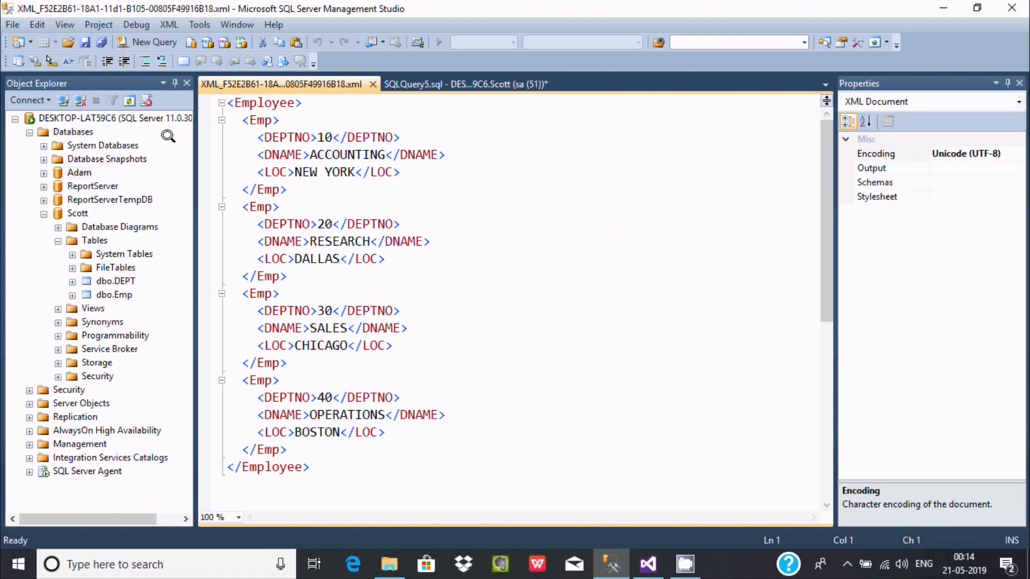
right_click(117, 281)
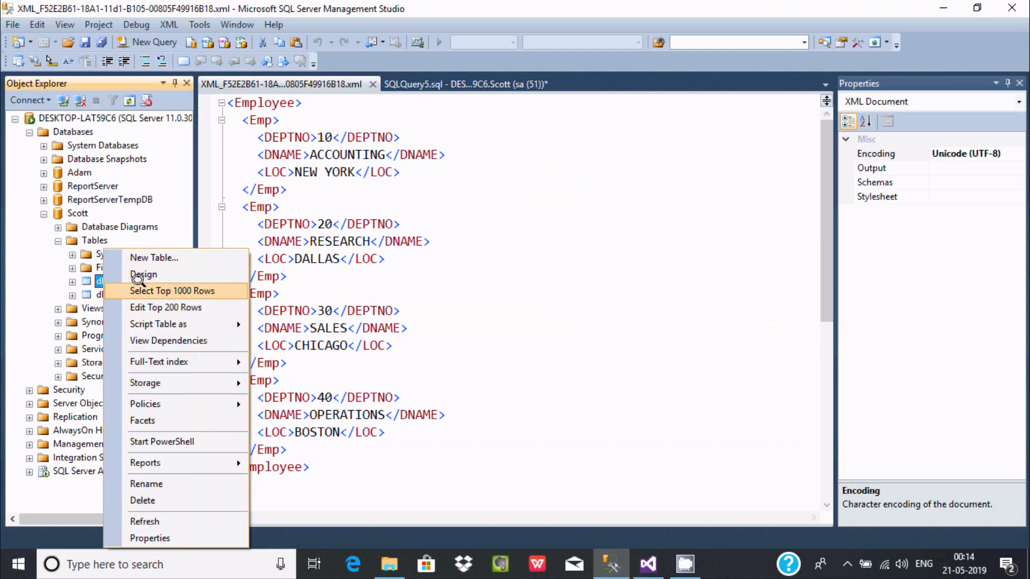
click(172, 290)
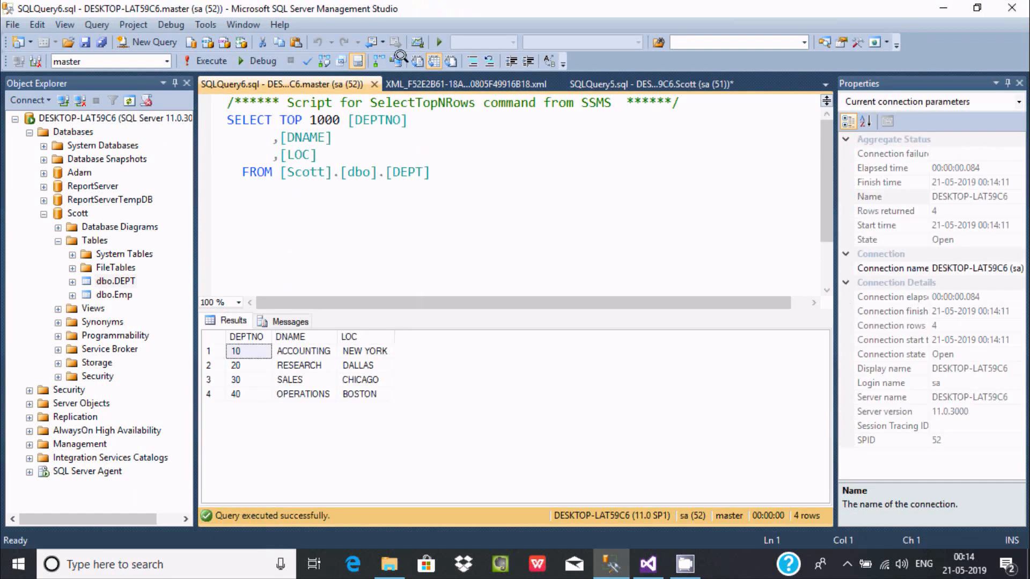
click(460, 84)
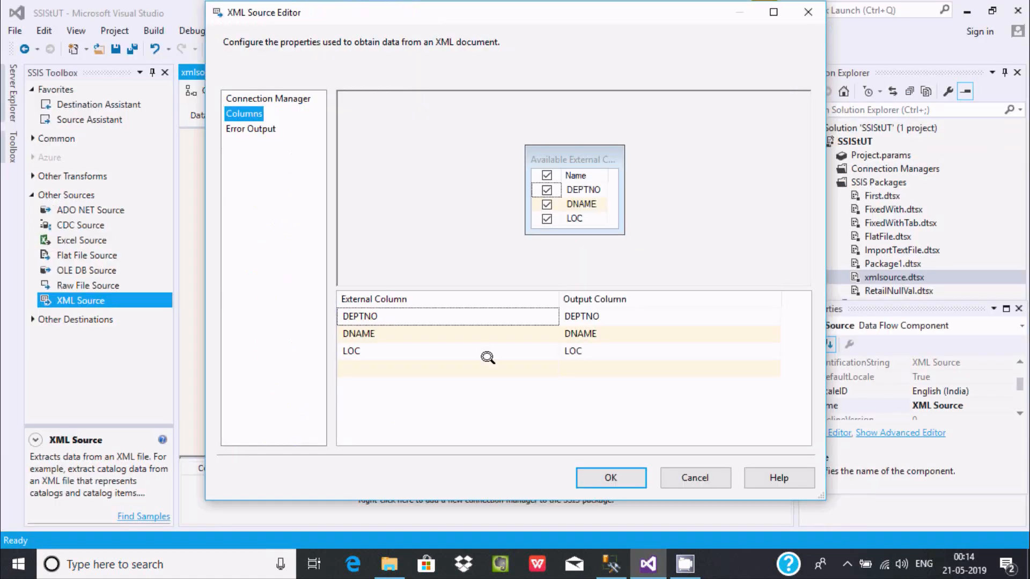
mouse_move(557, 430)
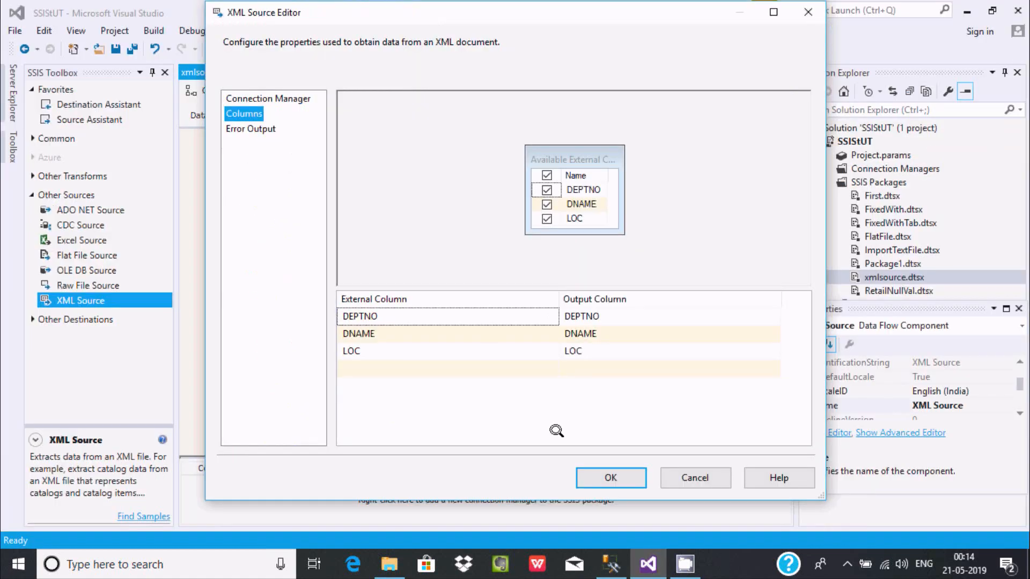
- Confirm the XML Source settings and add an ADO NET Destination from Other Destinations
click(610, 477)
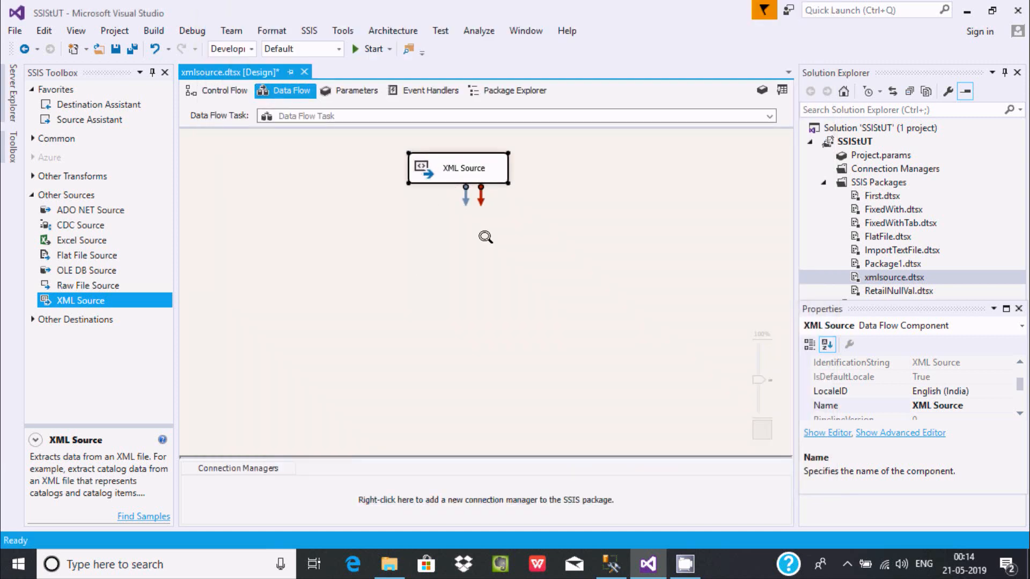
click(66, 194)
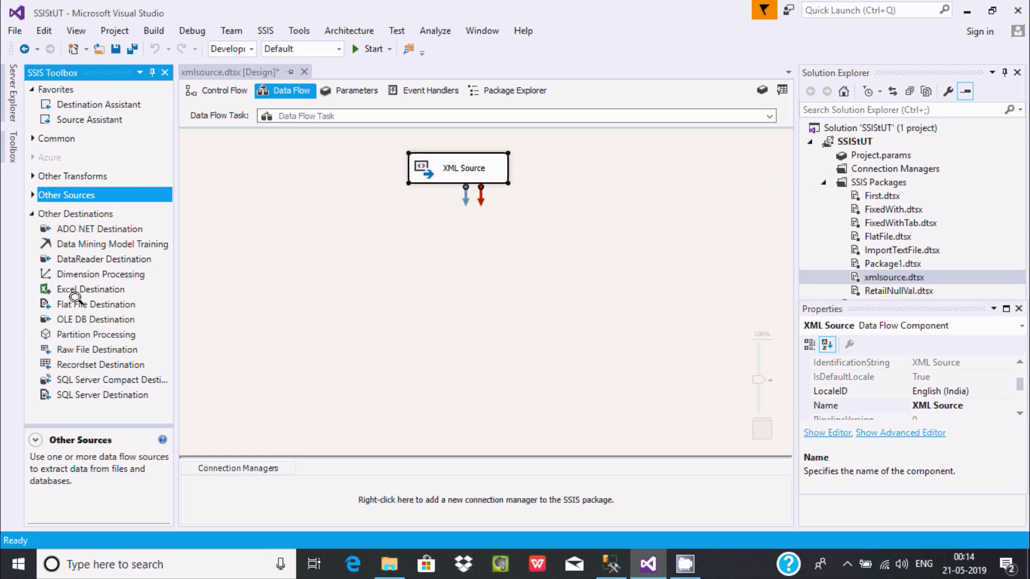
click(101, 229)
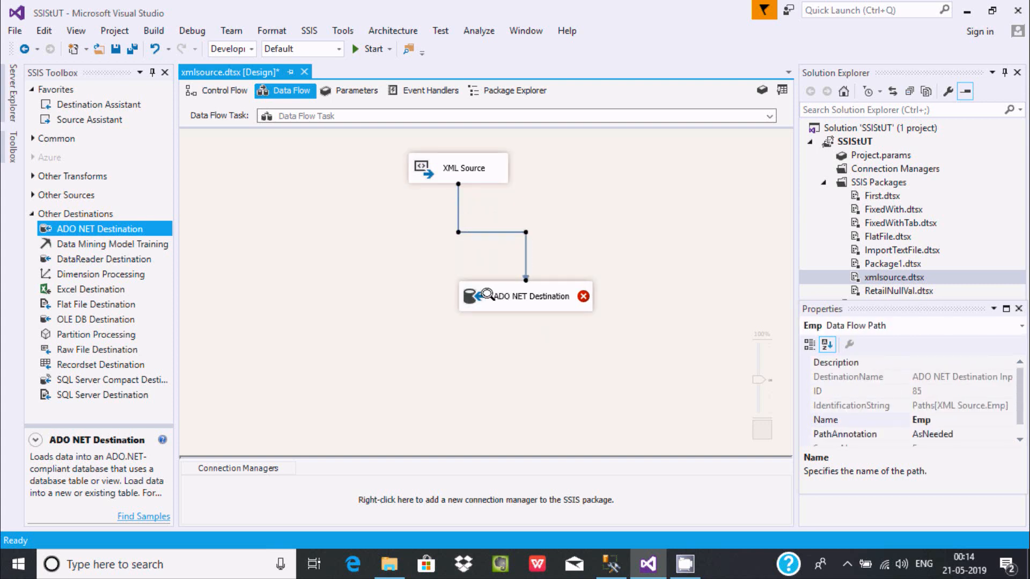
- Give the ADO NET Destination the localhost.Adam.sa connection, then switch to Management Studio
right_click(526, 296)
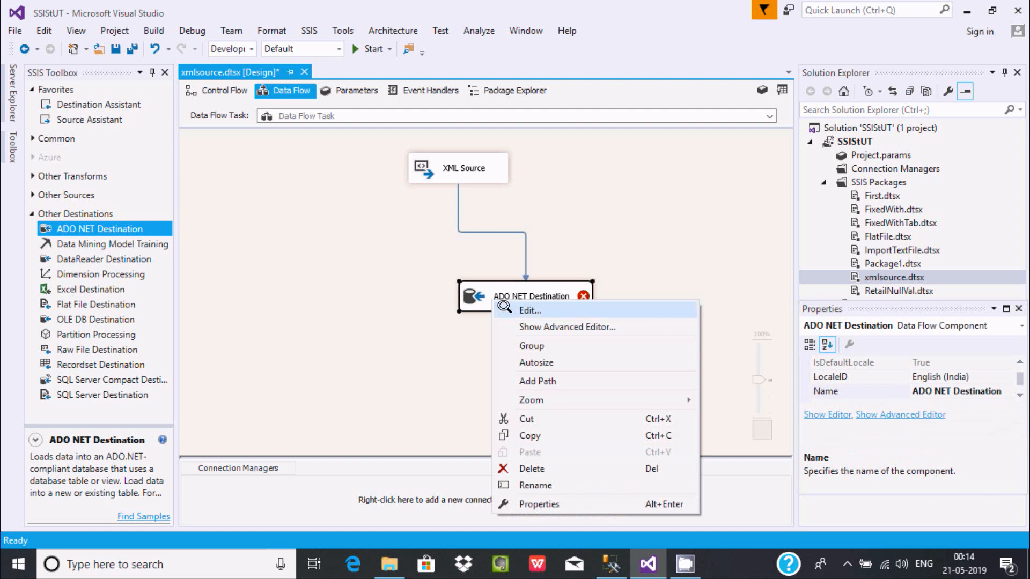
click(530, 310)
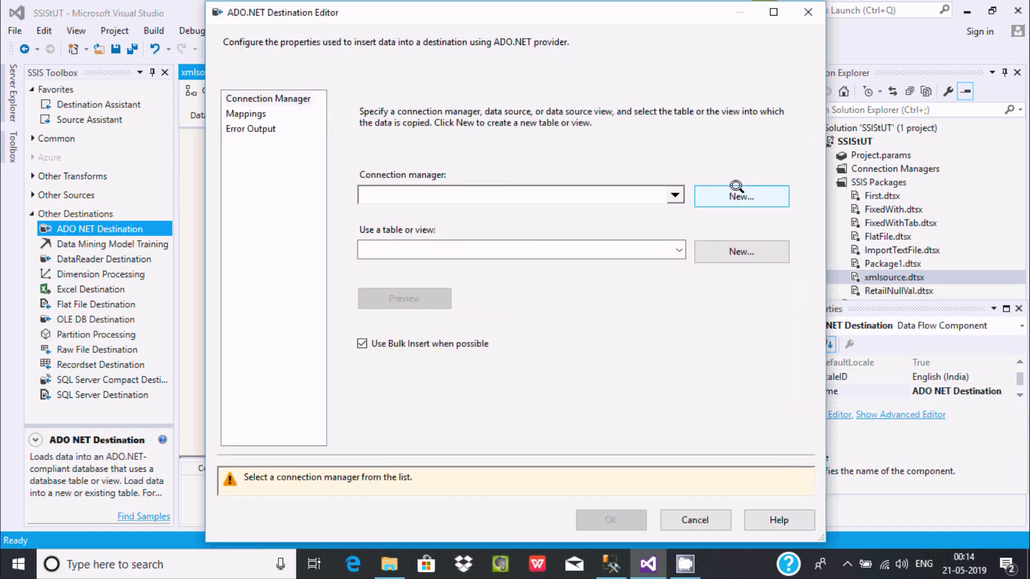
click(741, 196)
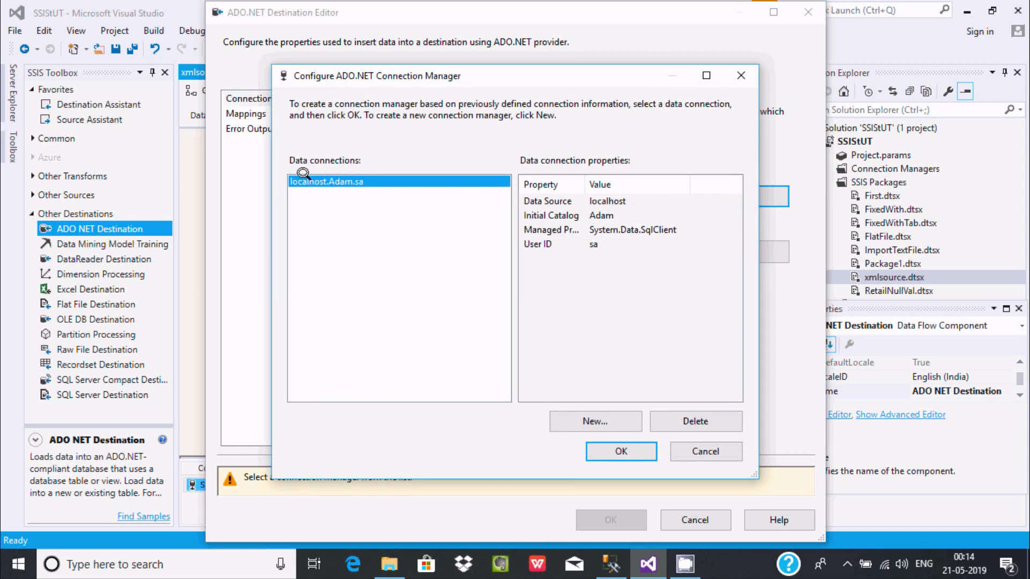
mouse_move(337, 179)
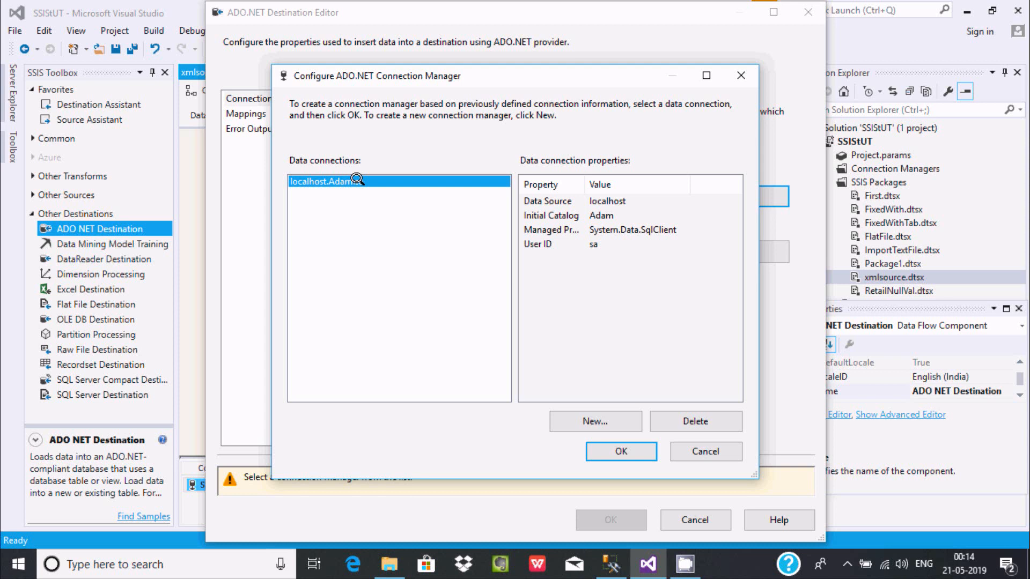
click(620, 452)
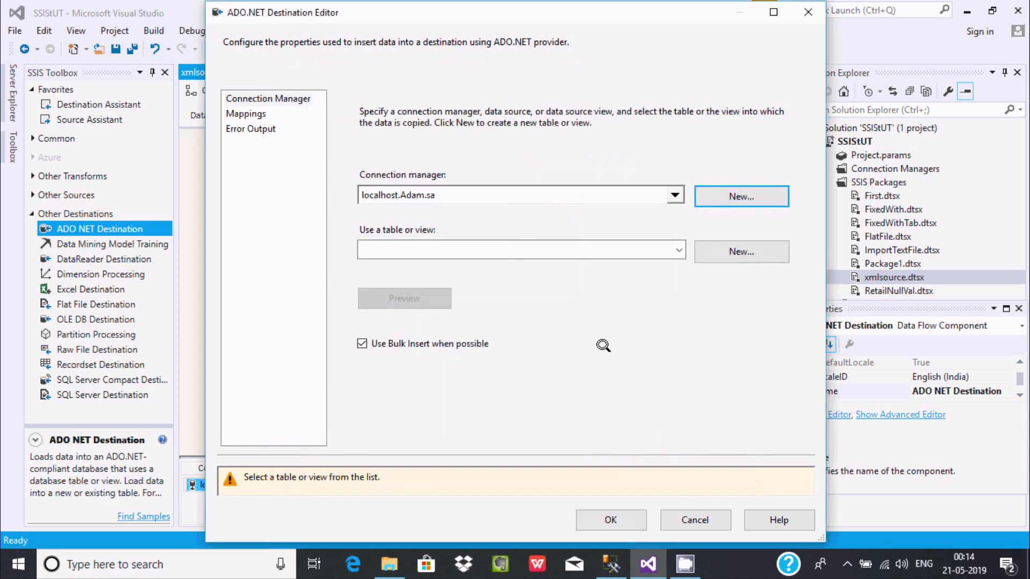
click(678, 251)
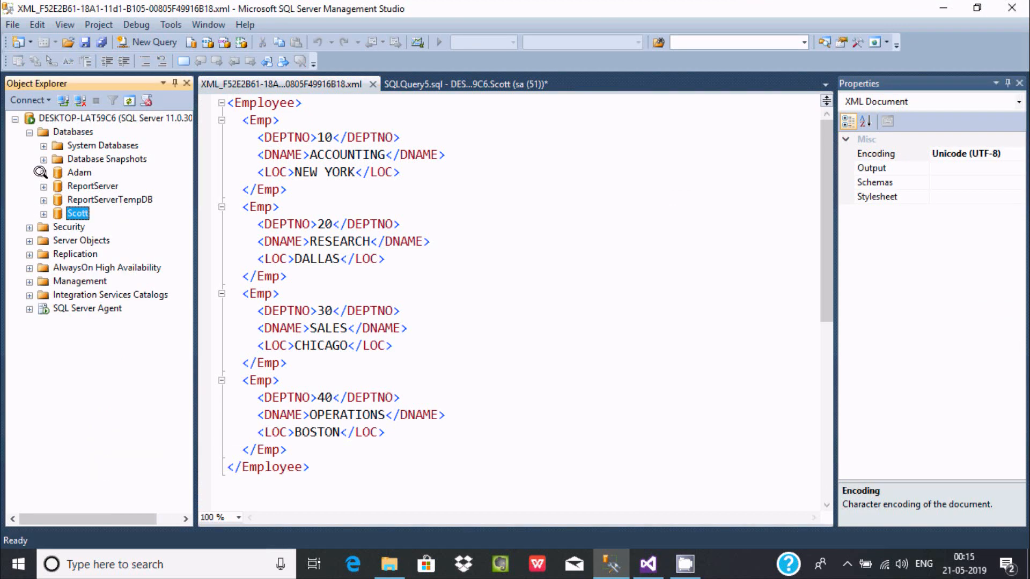
- Run Select Top 1000 Rows on Adam's dbo.Table_1, showing its four rows
click(44, 173)
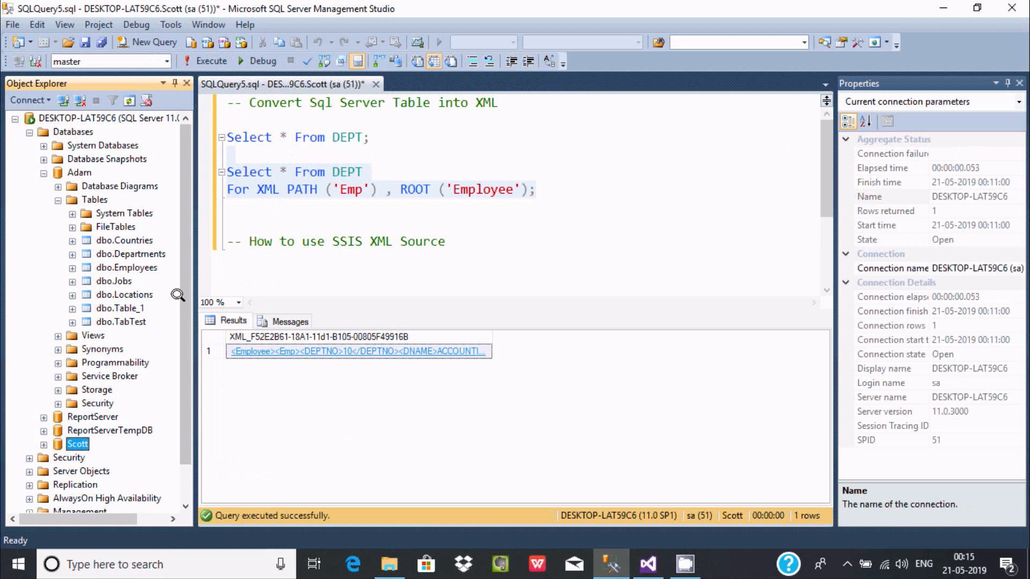
click(122, 321)
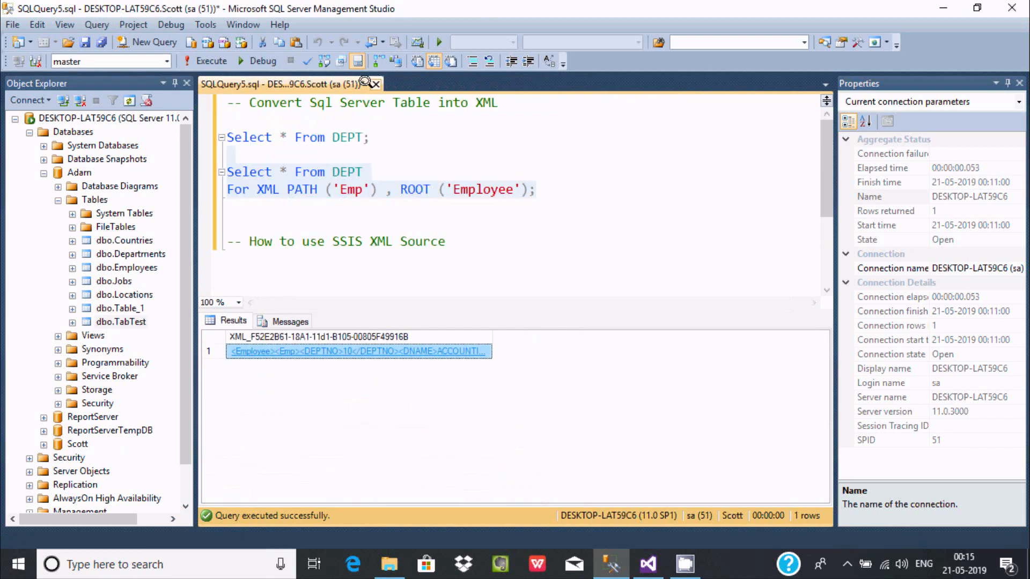
right_click(121, 308)
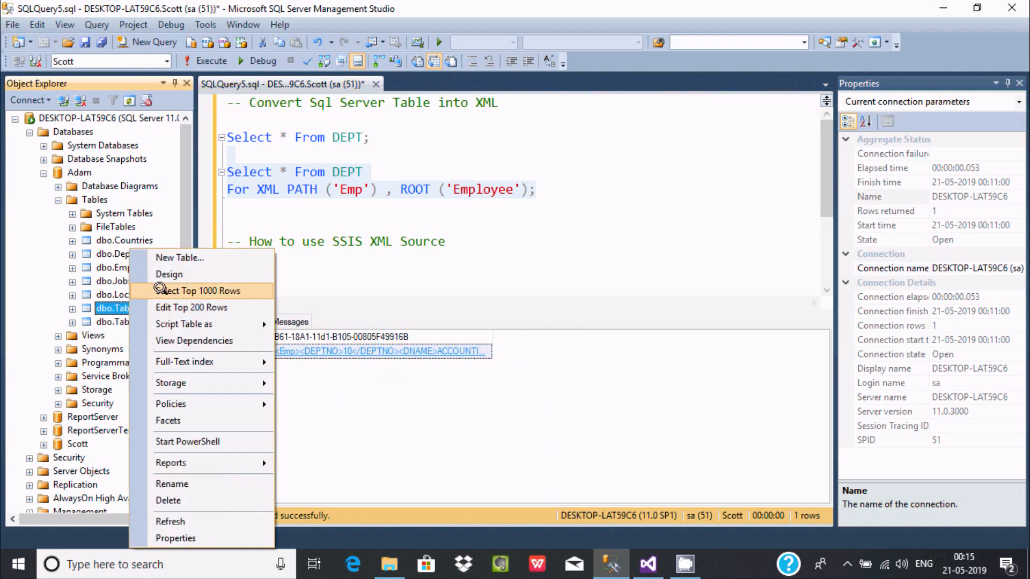
click(202, 290)
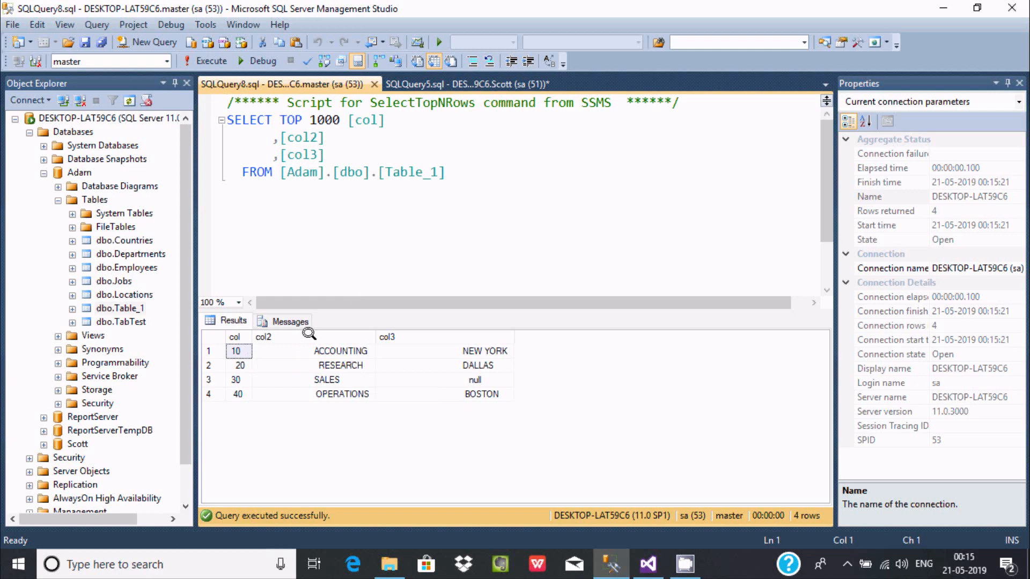
mouse_move(409, 239)
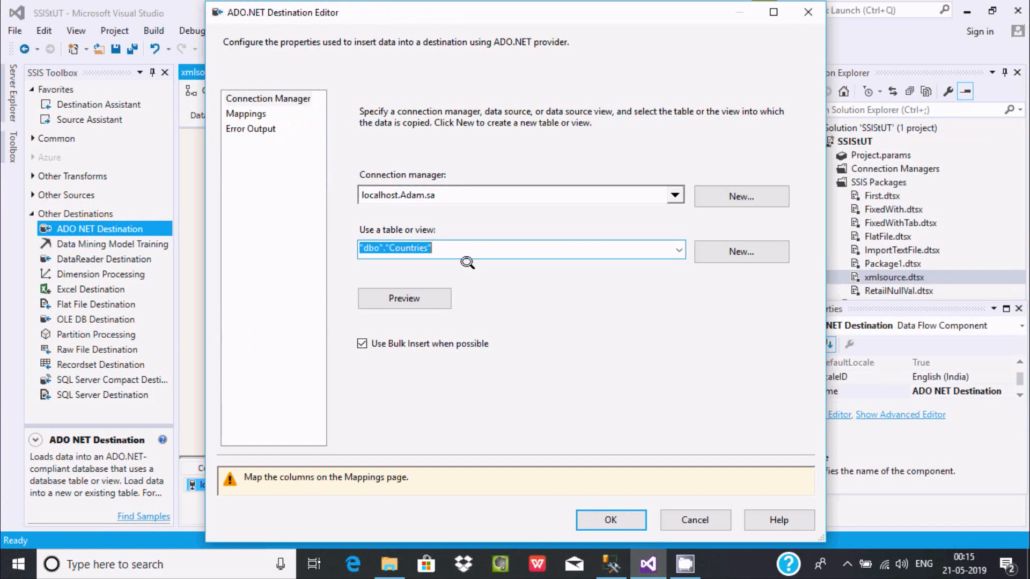
- Choose "dbo"."Table_1" as the destination table and preview its existing rows
click(677, 251)
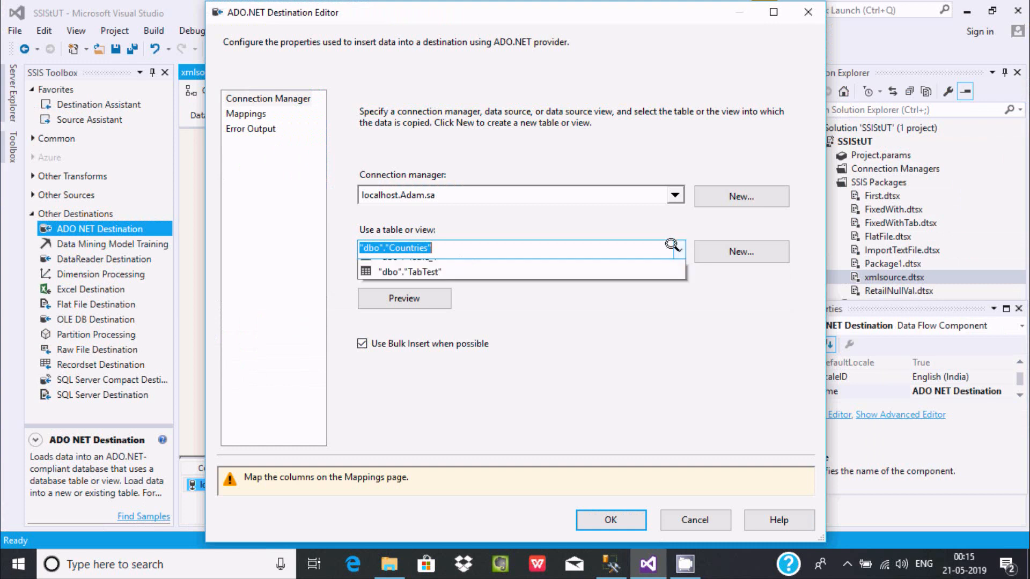
click(679, 251)
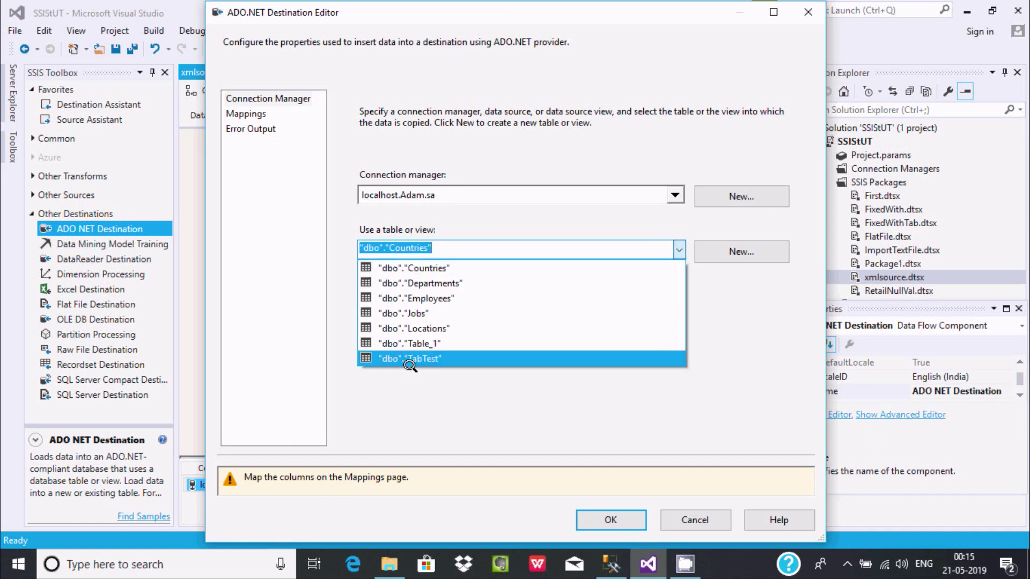
click(409, 343)
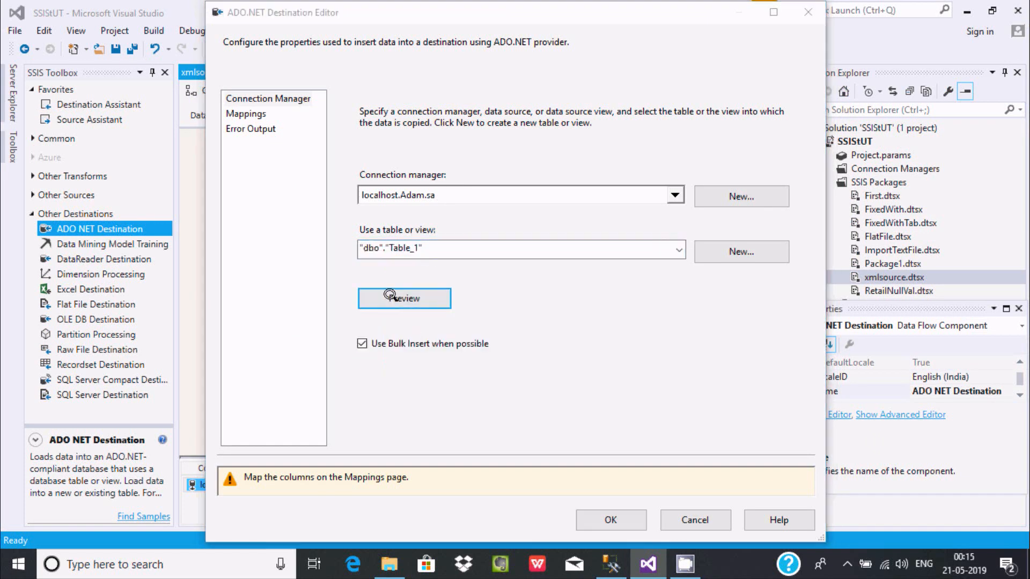
click(404, 298)
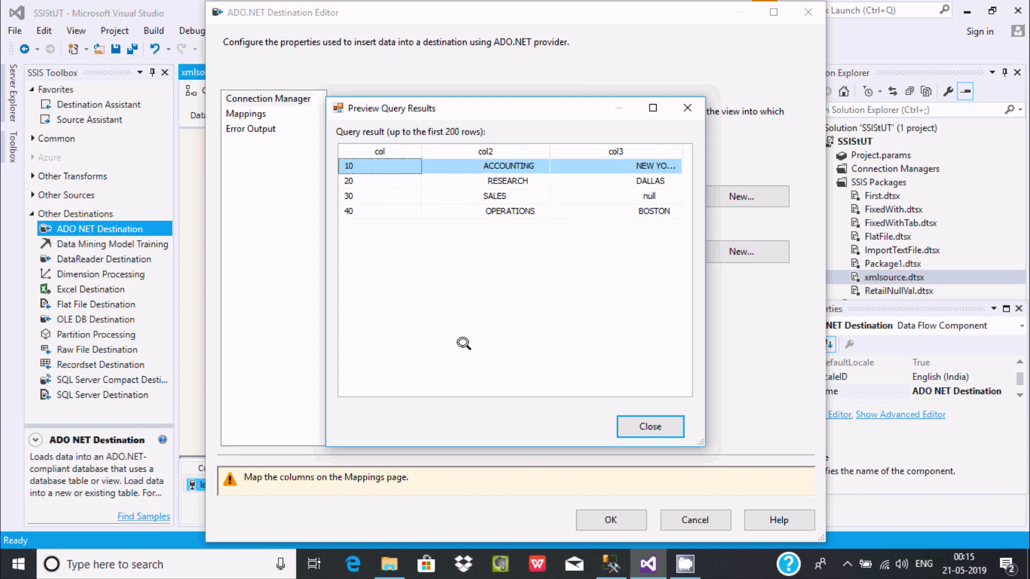
click(649, 426)
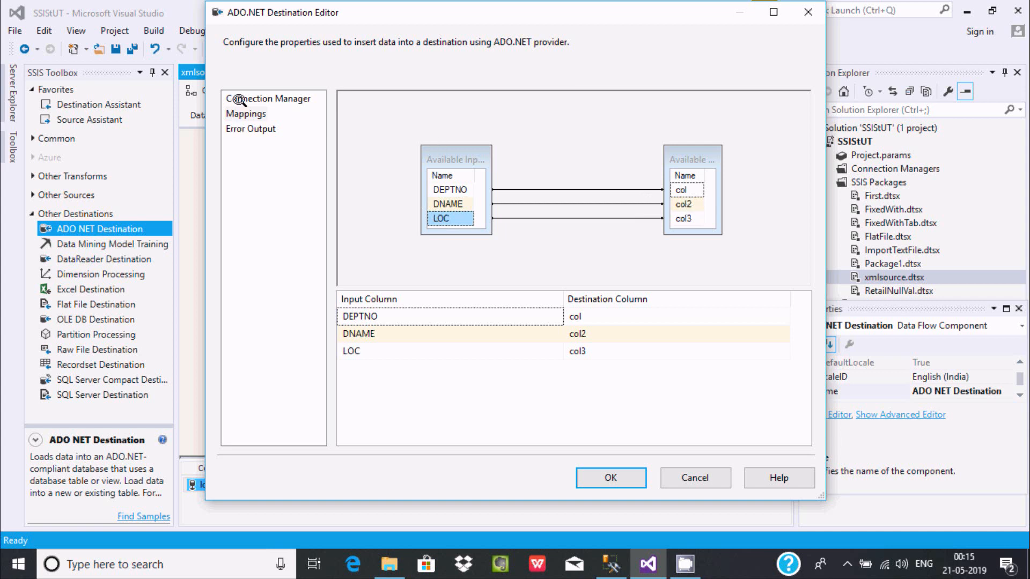
- Confirm the destination editor and execute the package, checking that 4 rows flowed
click(610, 477)
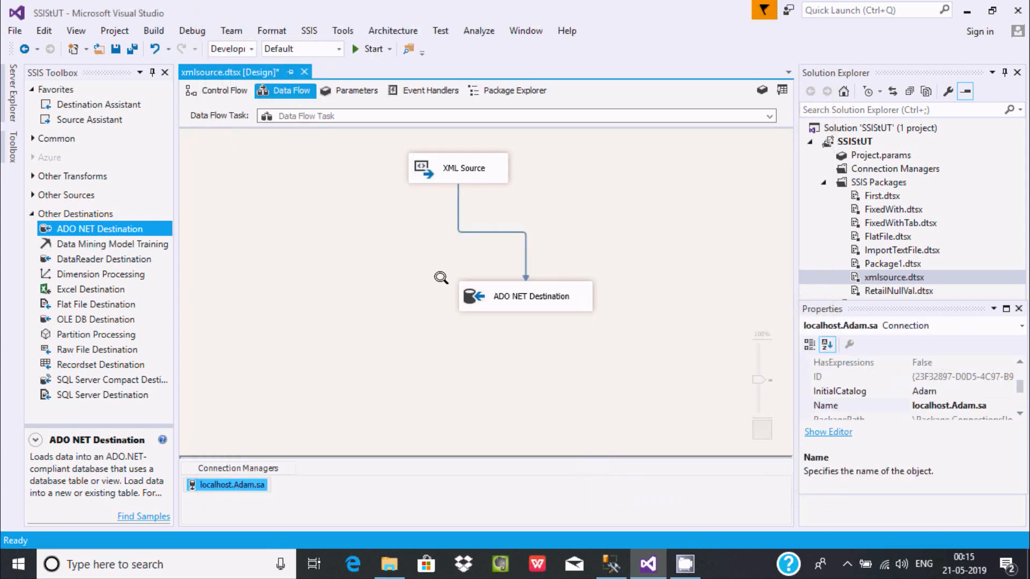
click(371, 48)
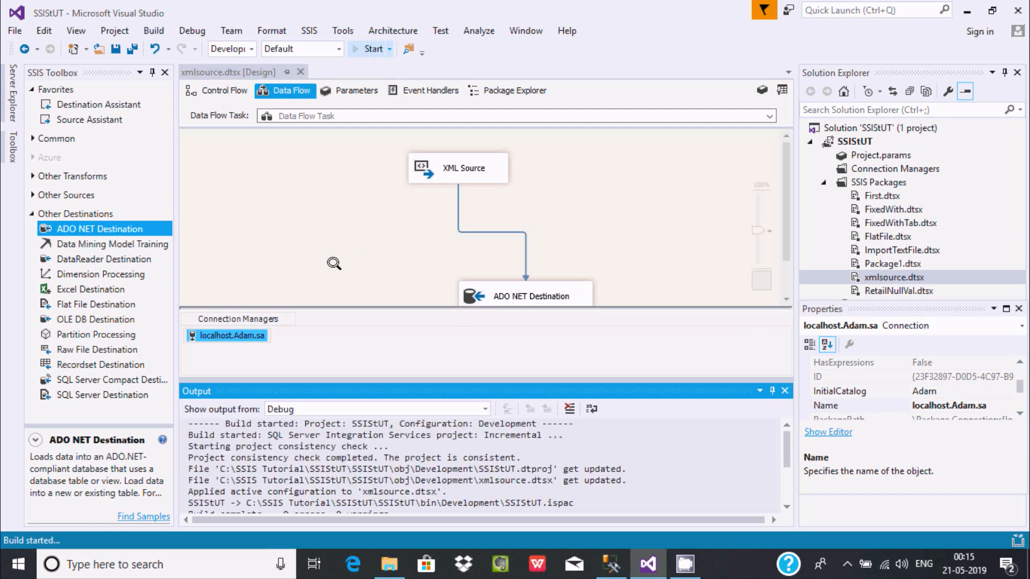
click(372, 49)
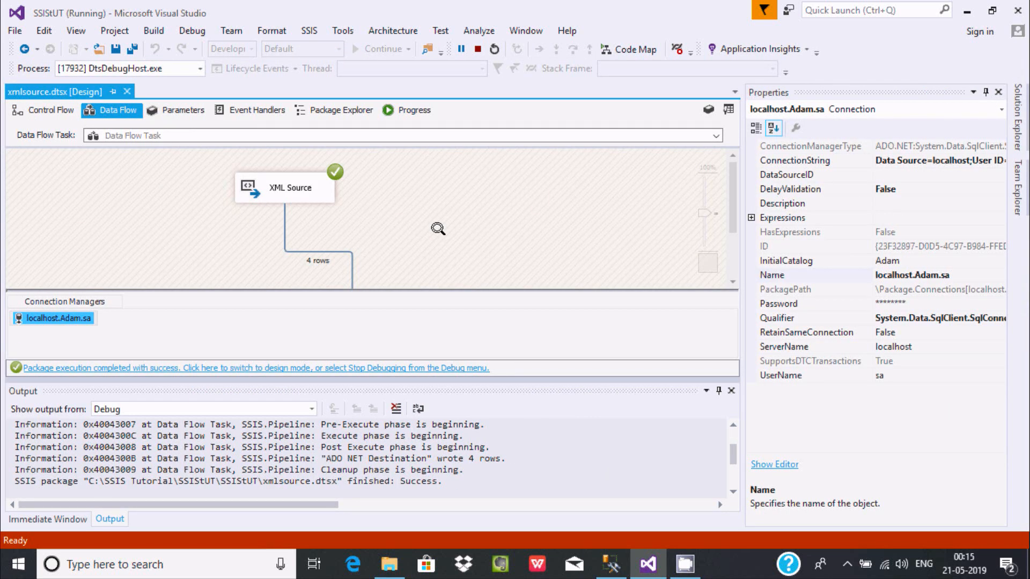
scroll(down, 3)
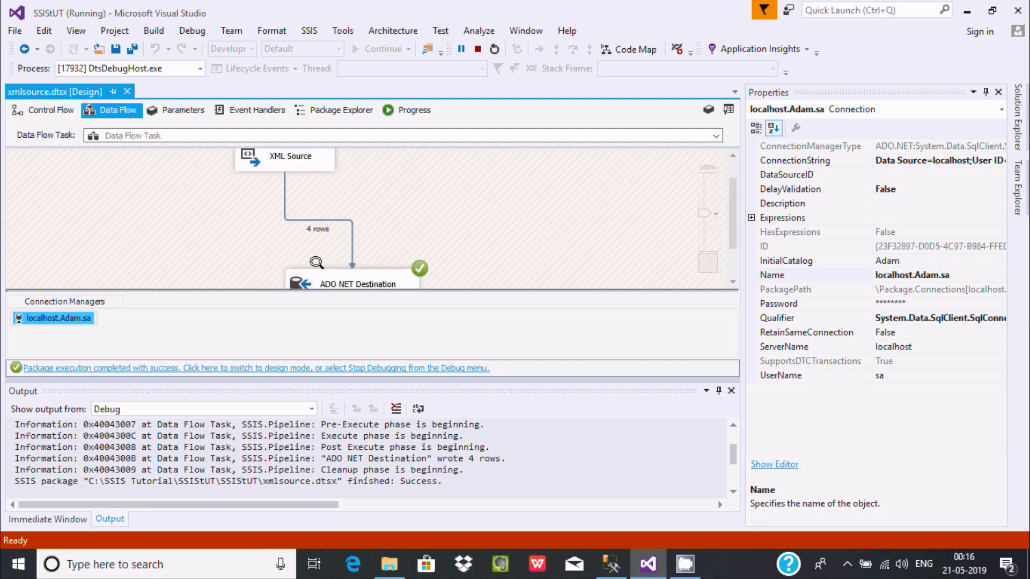
mouse_move(383, 228)
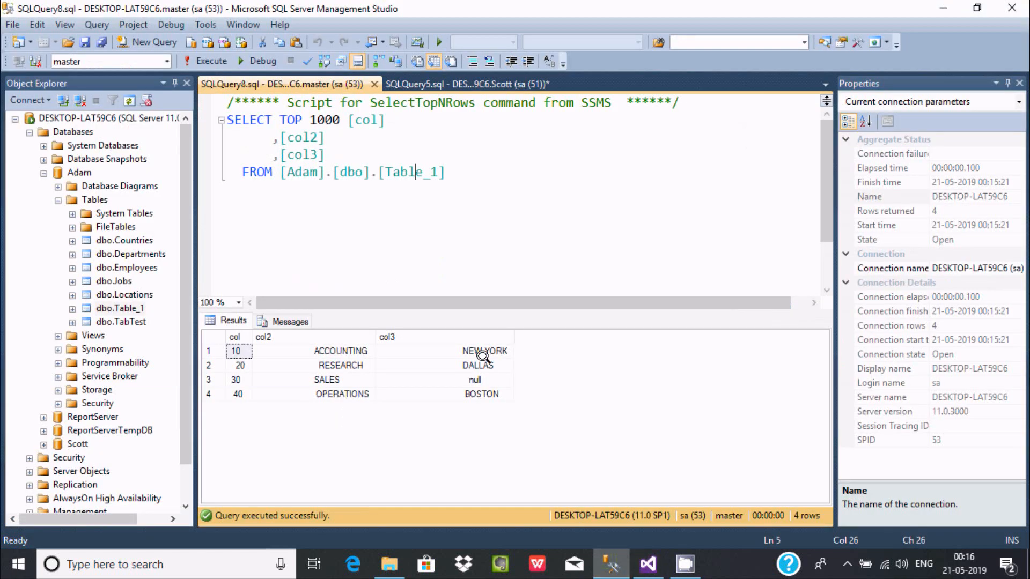
- Rerun the Table_1 query to see 8 rows, then return to Visual Studio
click(211, 61)
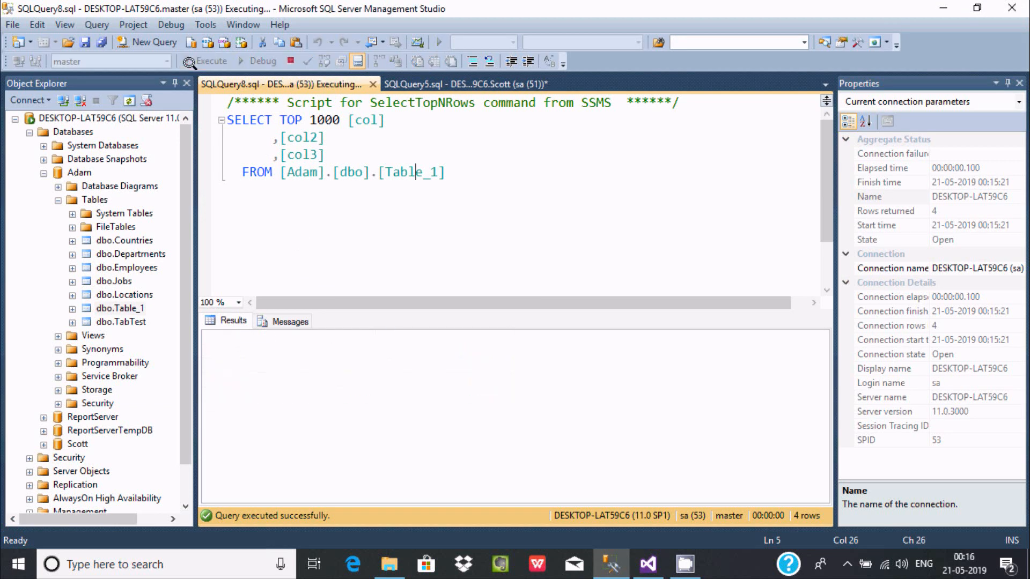
click(210, 61)
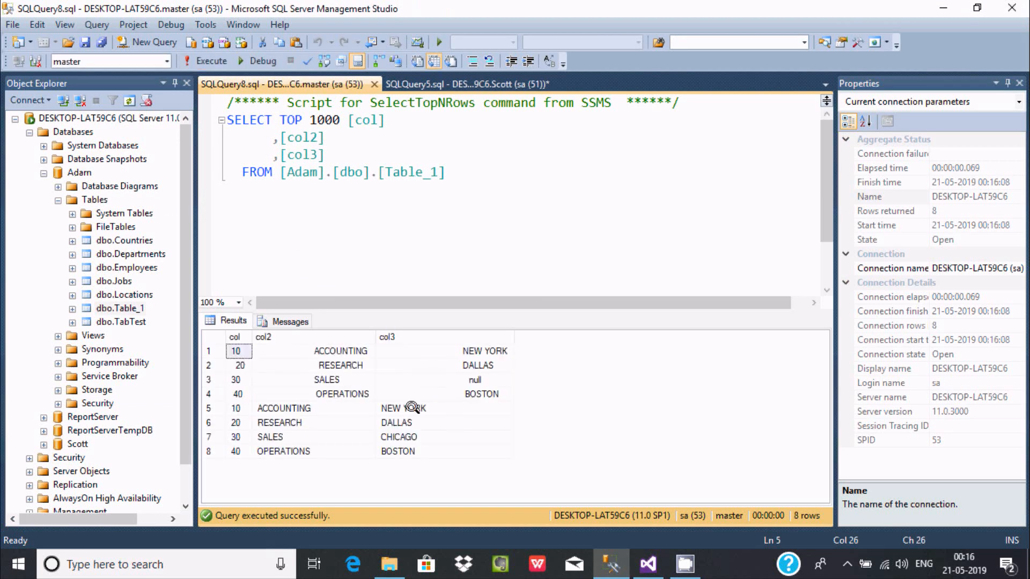
click(234, 408)
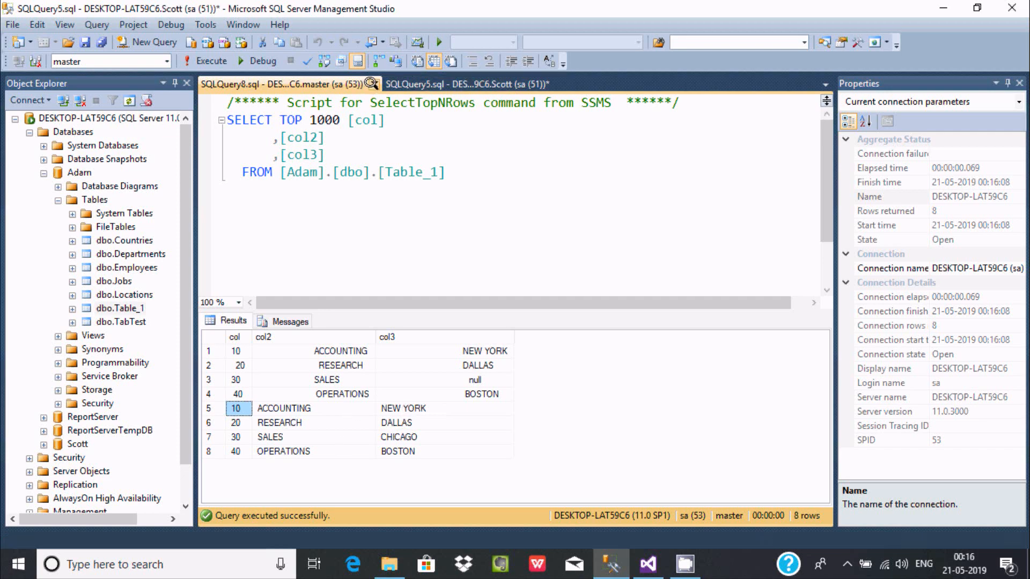
click(647, 564)
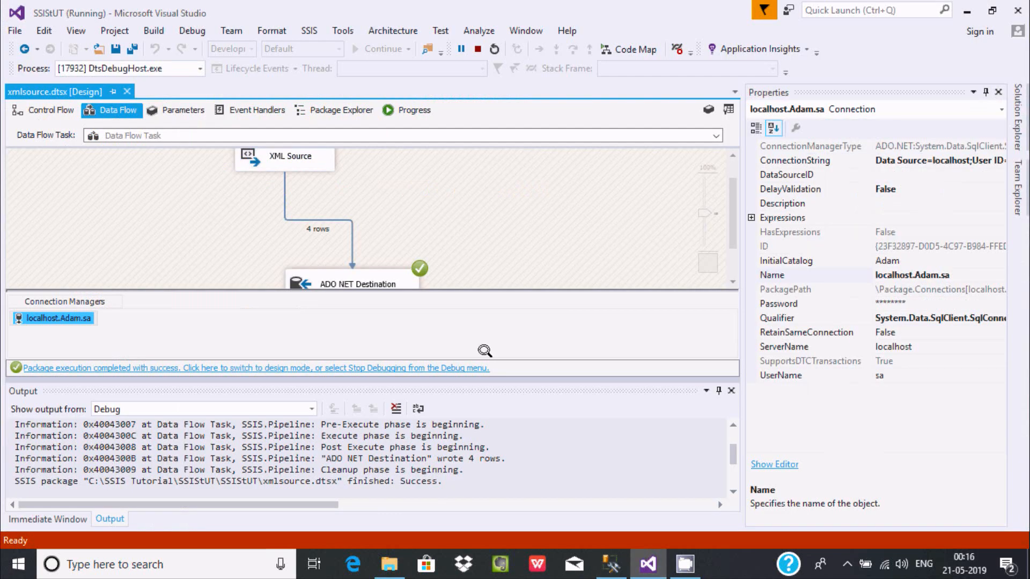
mouse_move(475, 49)
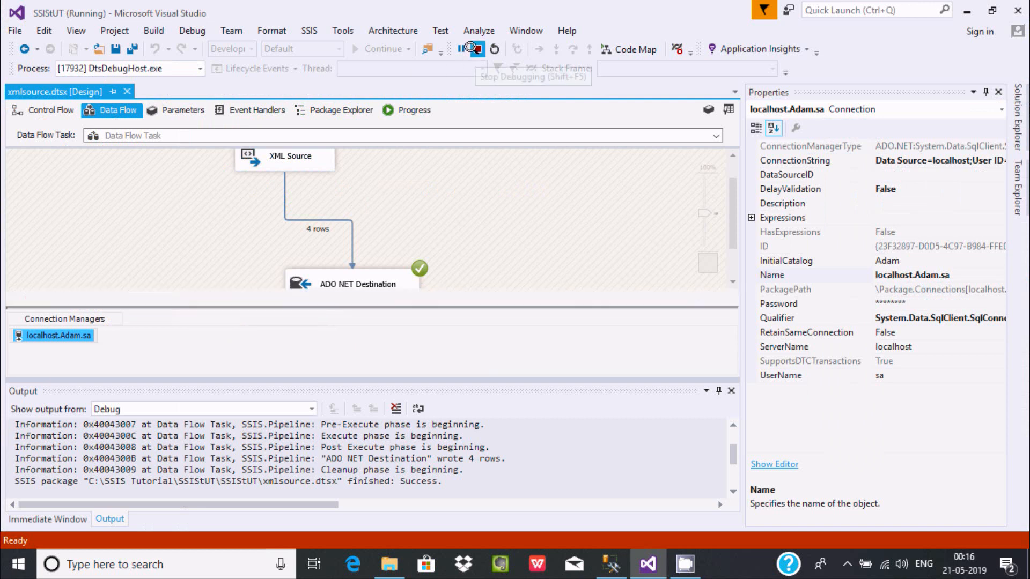
- Stop debugging so the xmlsource package returns to design mode
click(472, 50)
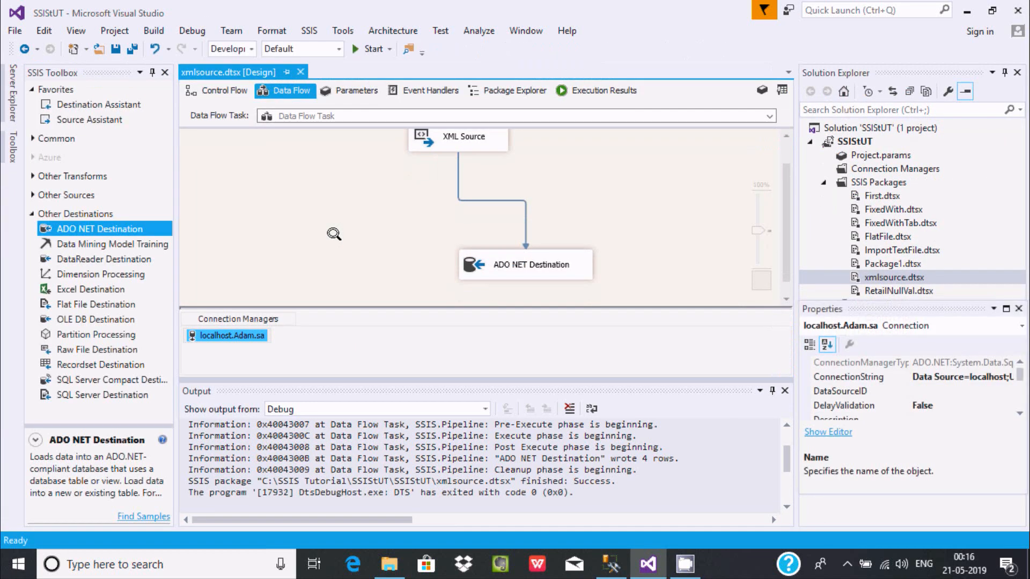